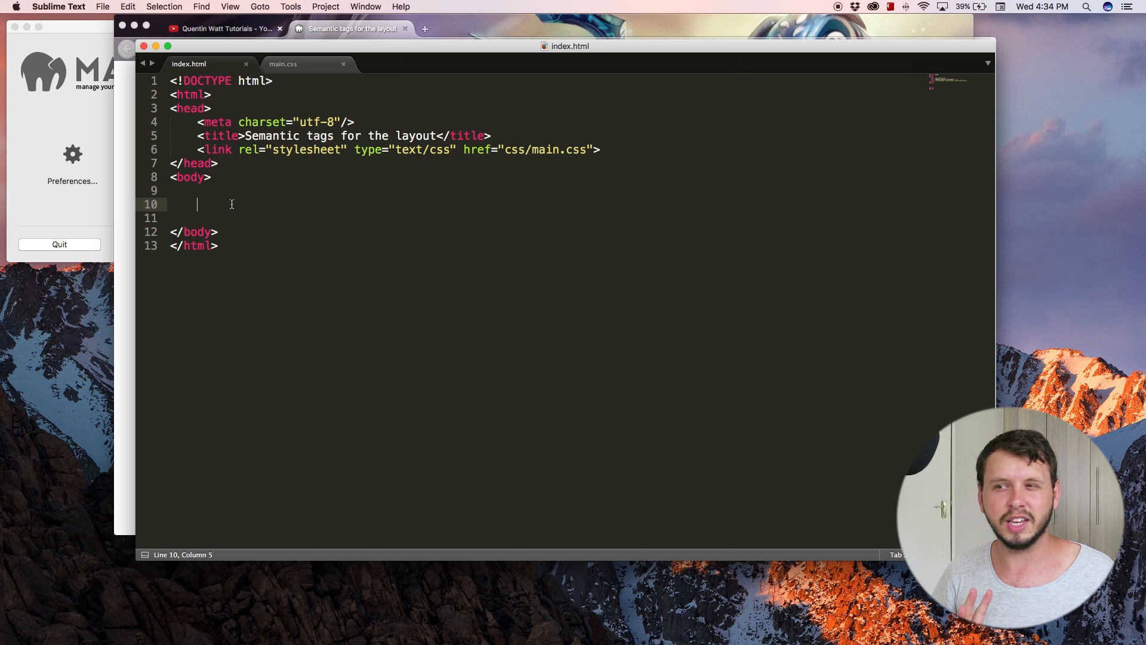
# - Save index.html and start a <div element in the body
pyautogui.press('cmd+s')
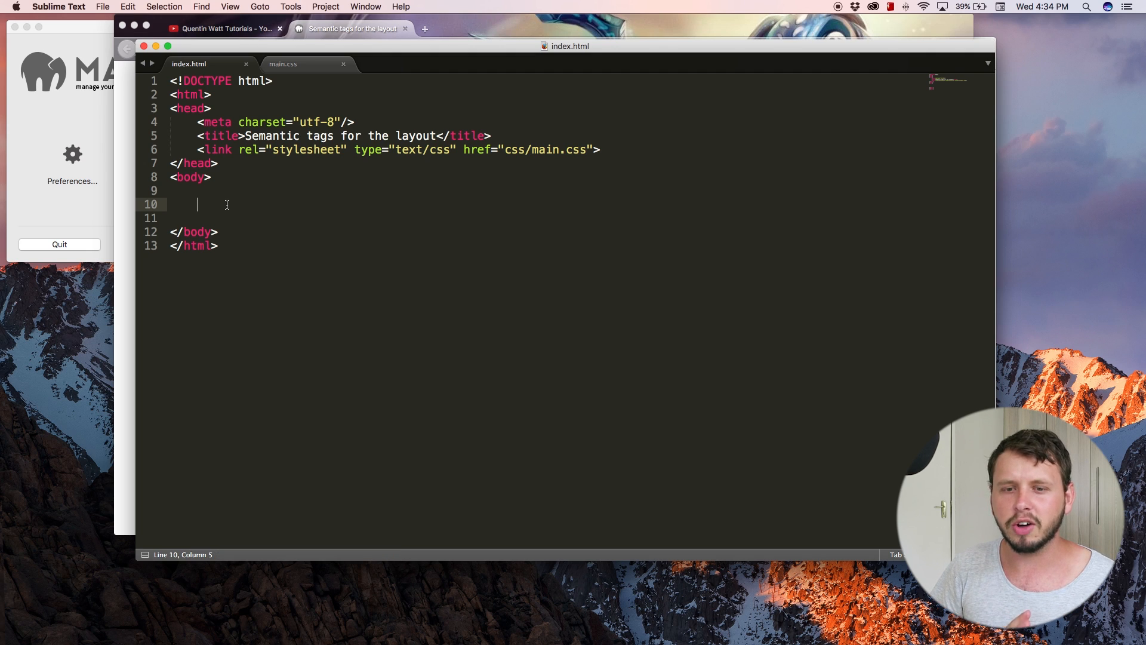
pyautogui.write('<')
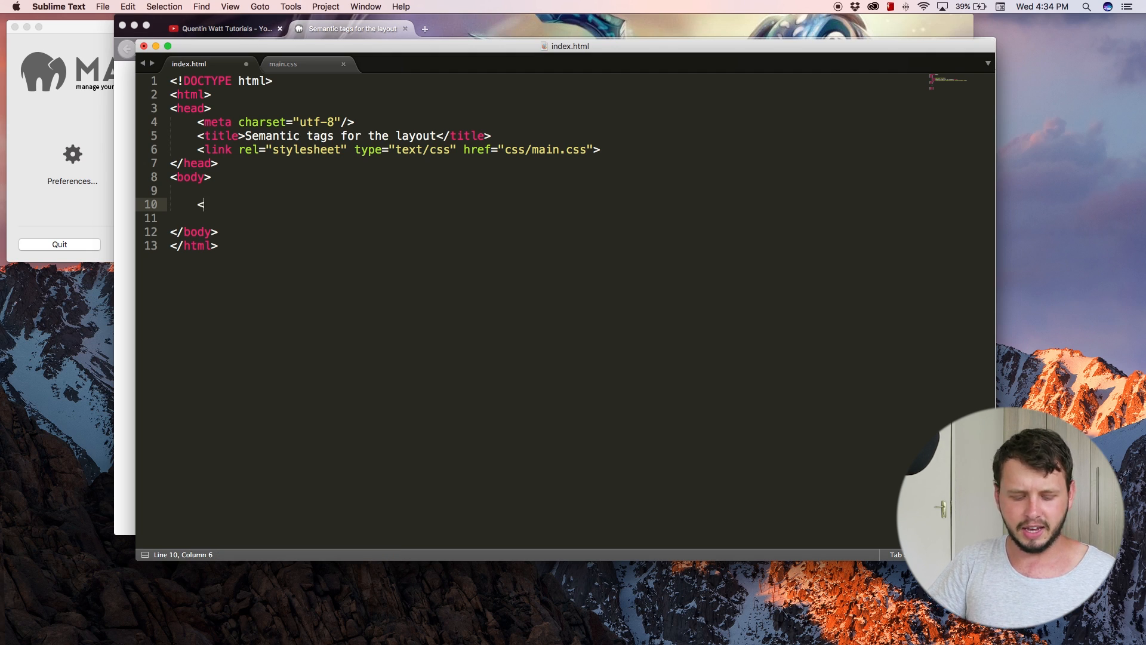
pyautogui.write('div>')
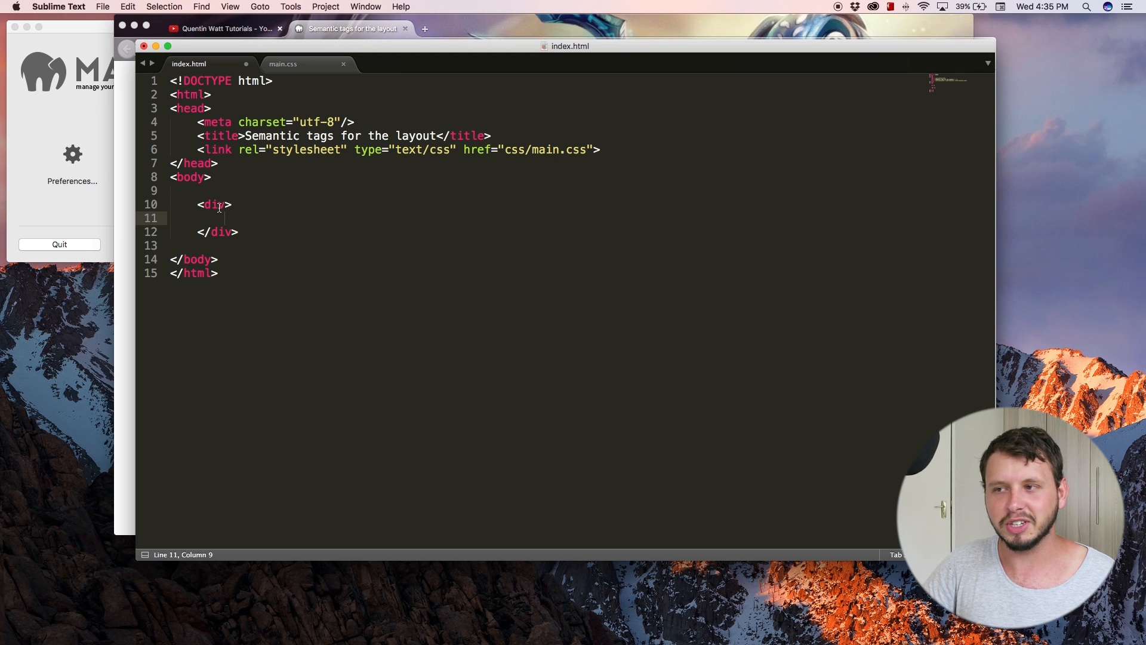
pyautogui.click(233, 204)
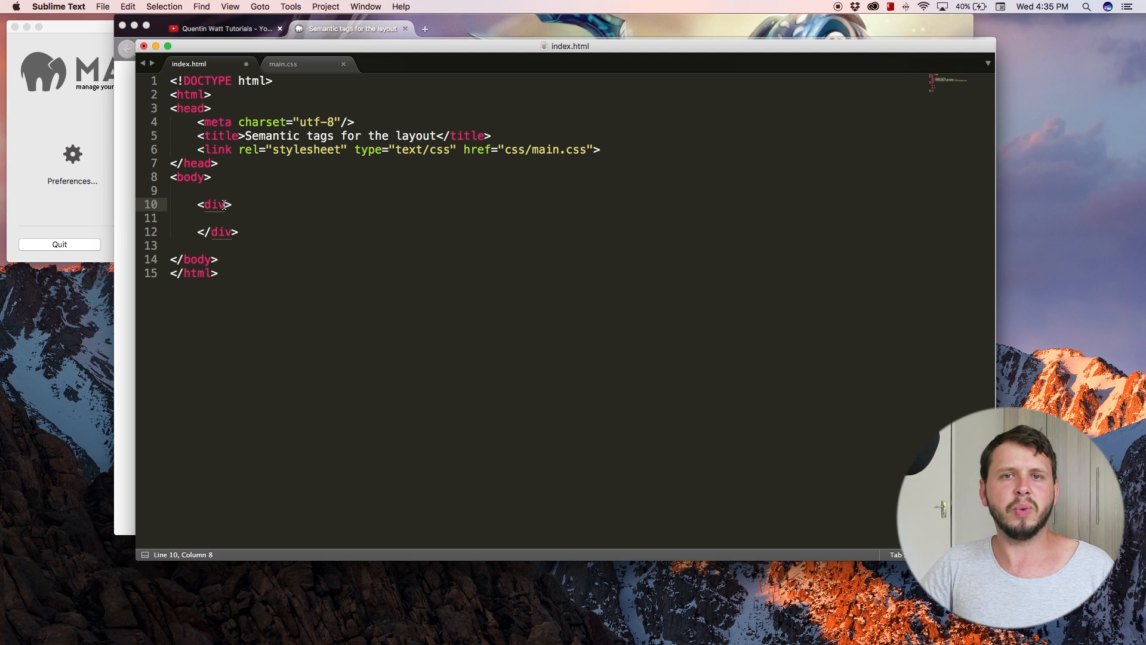
pyautogui.click(240, 232)
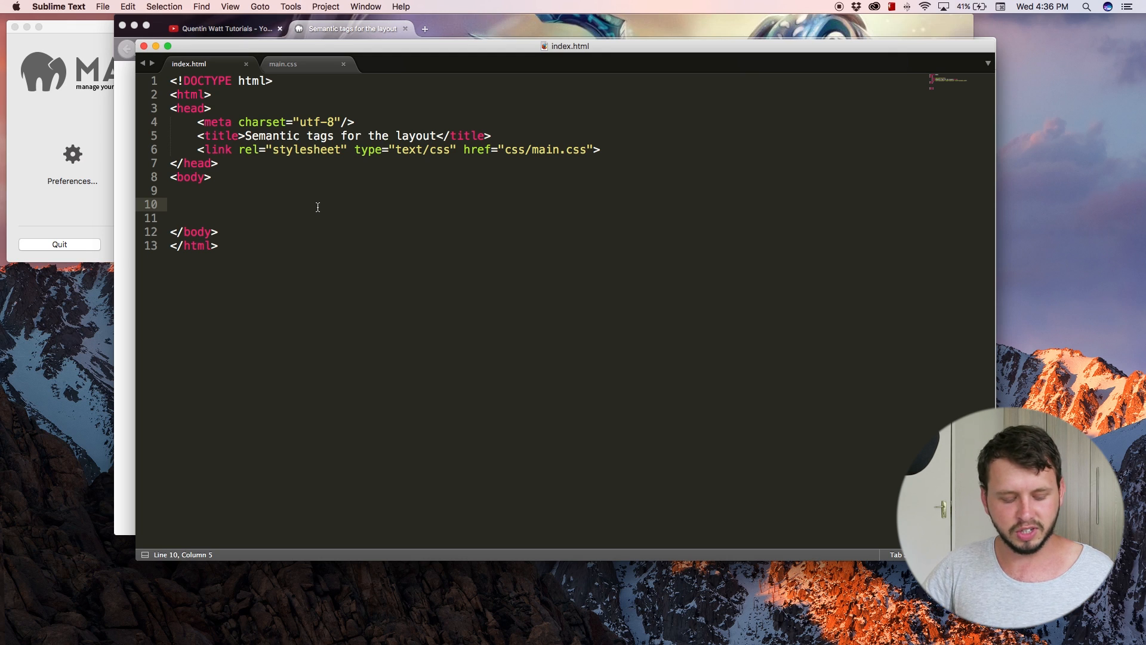
# - Open layouts.jpg from the htdocs folder in Preview
pyautogui.press('cmd+s')
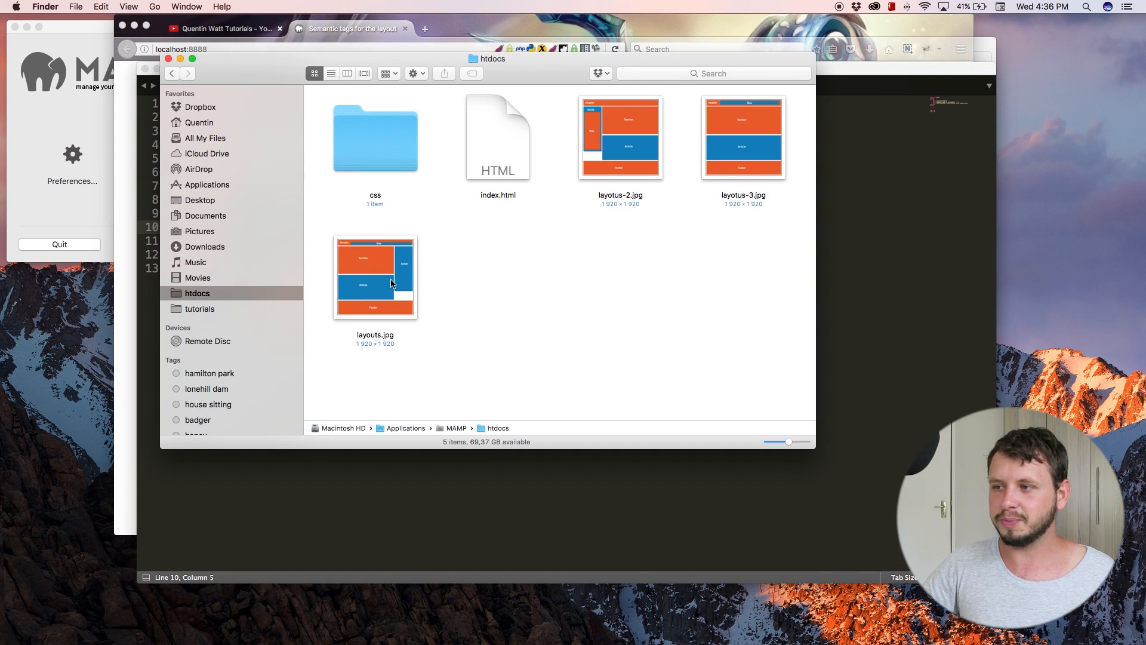
pyautogui.doubleClick(373, 276)
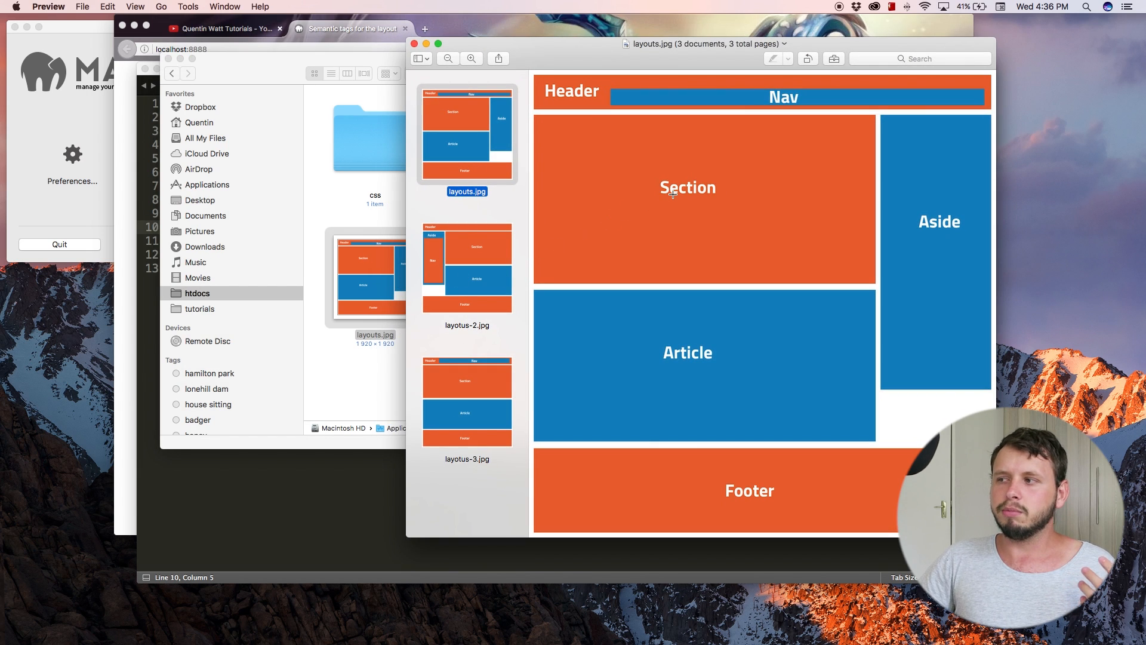
pyautogui.moveTo(746, 168)
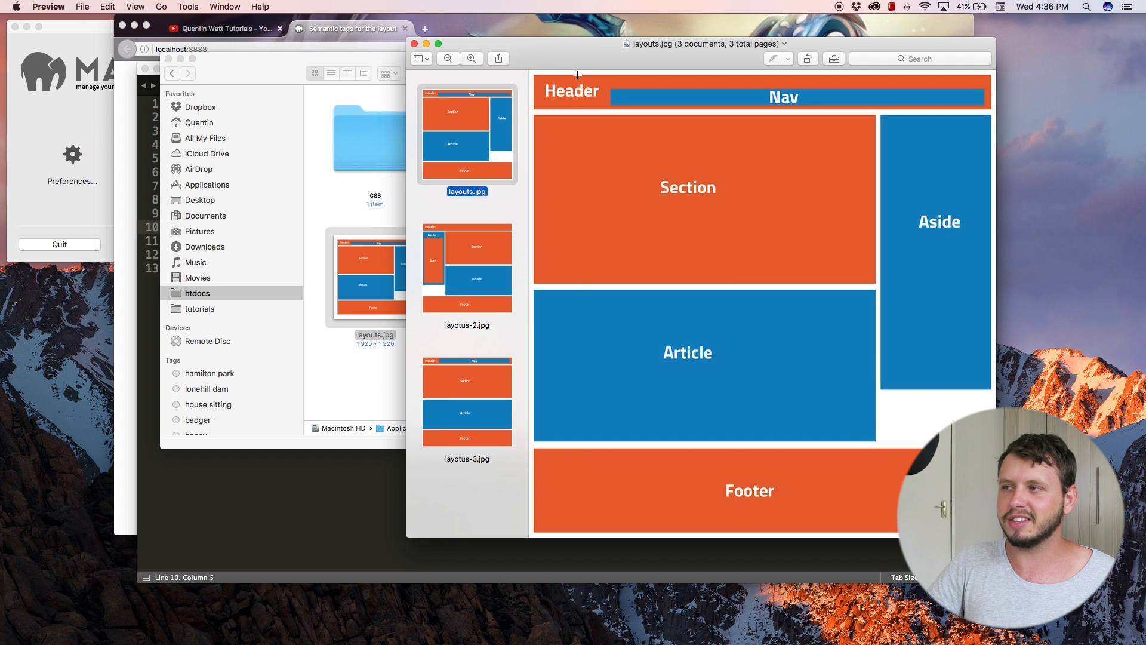
pyautogui.moveTo(585, 90)
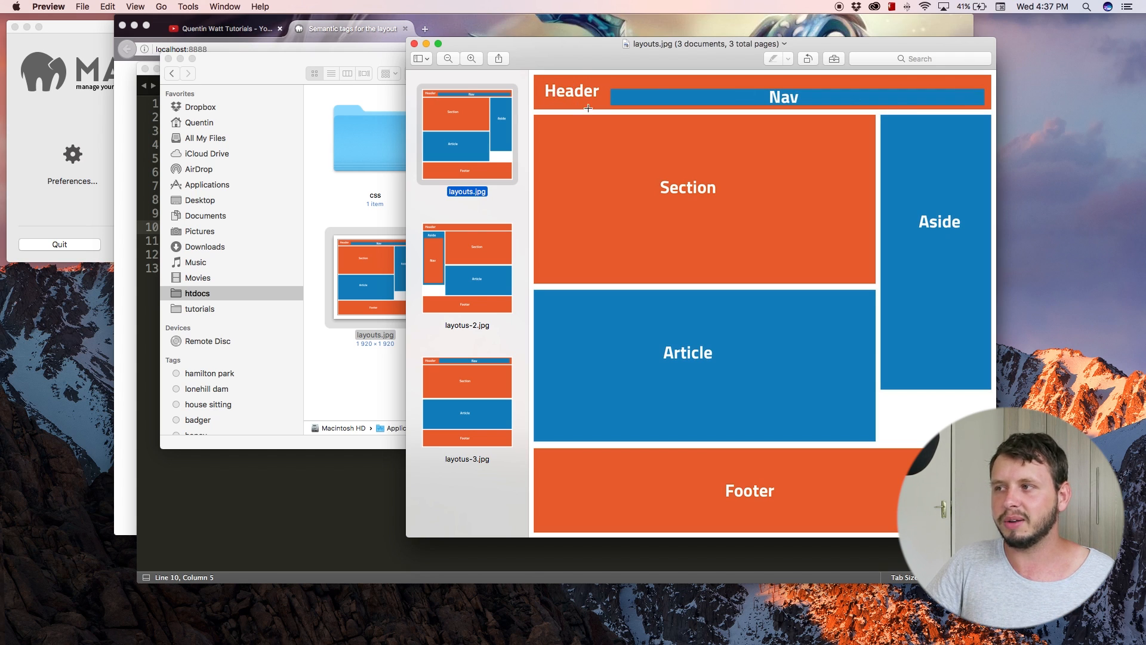
pyautogui.moveTo(581, 80)
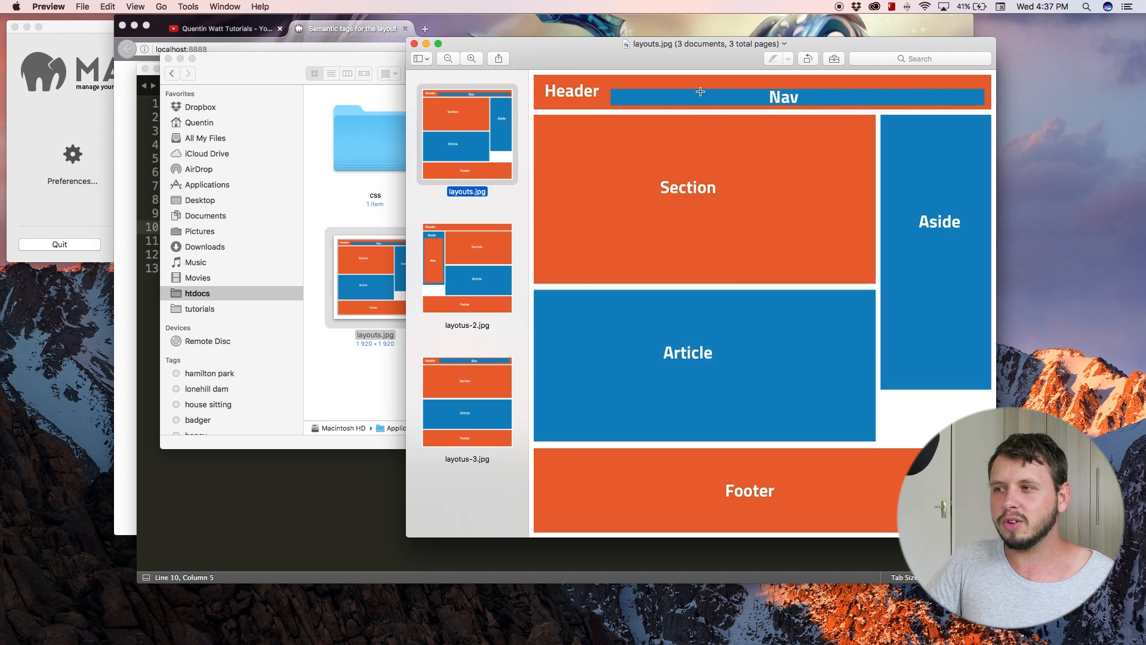
# - View layotus-2.jpg and layotus-3.jpg, return to layouts.jpg, then settle on layotus-2.jpg
pyautogui.click(466, 268)
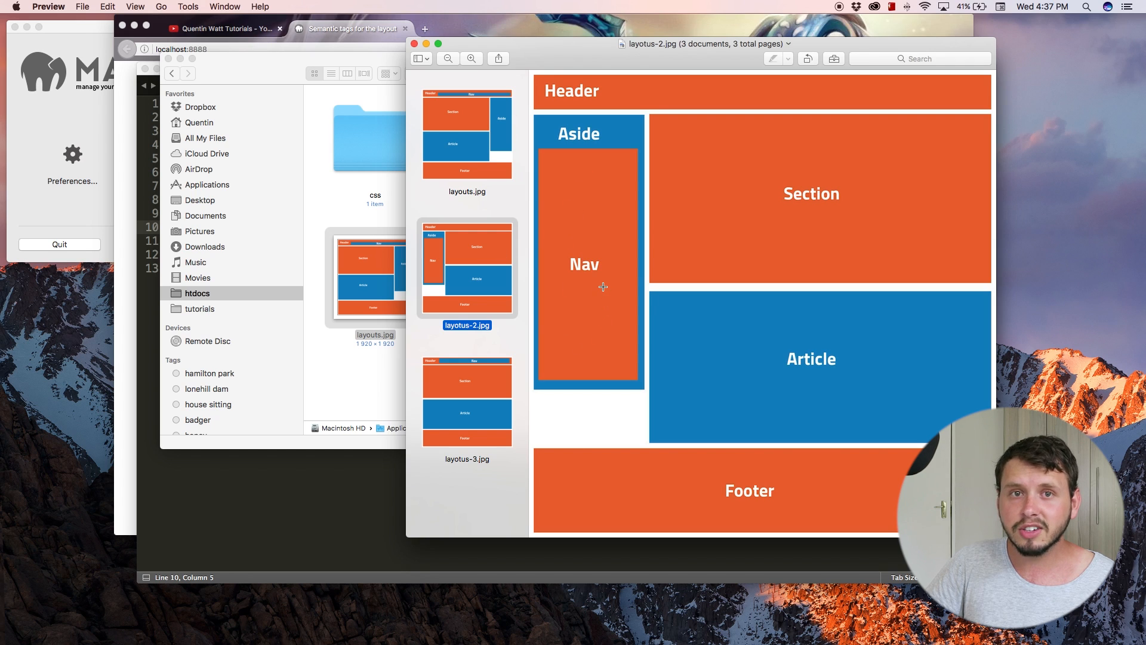
pyautogui.moveTo(509, 370)
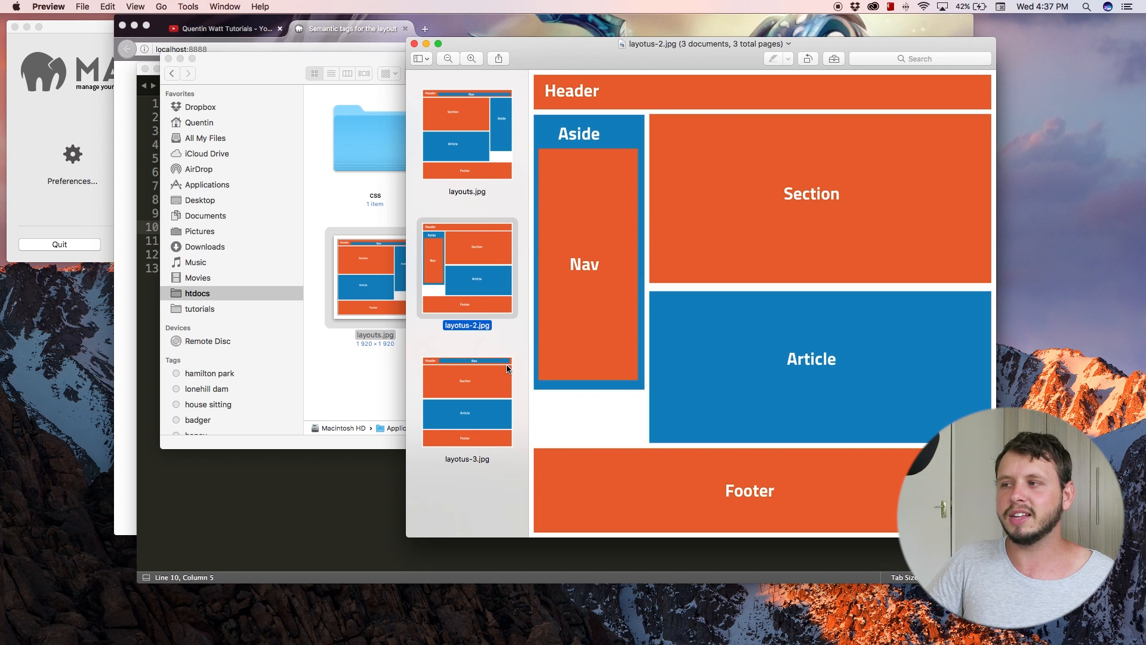
pyautogui.moveTo(455, 393)
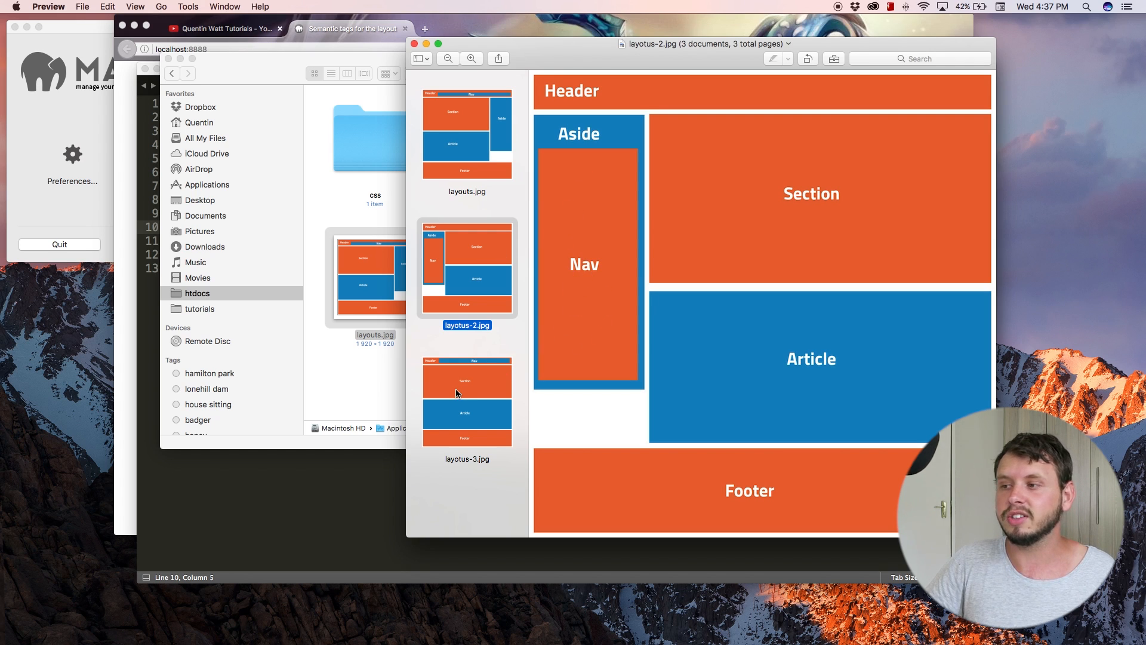
pyautogui.click(467, 403)
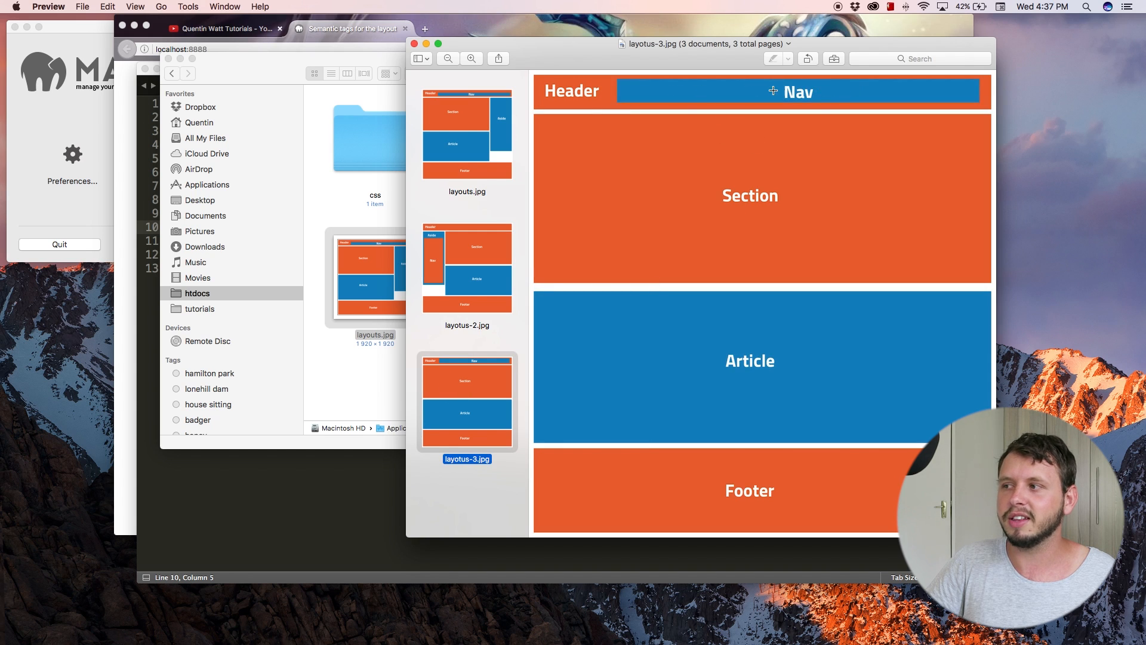
pyautogui.moveTo(554, 396)
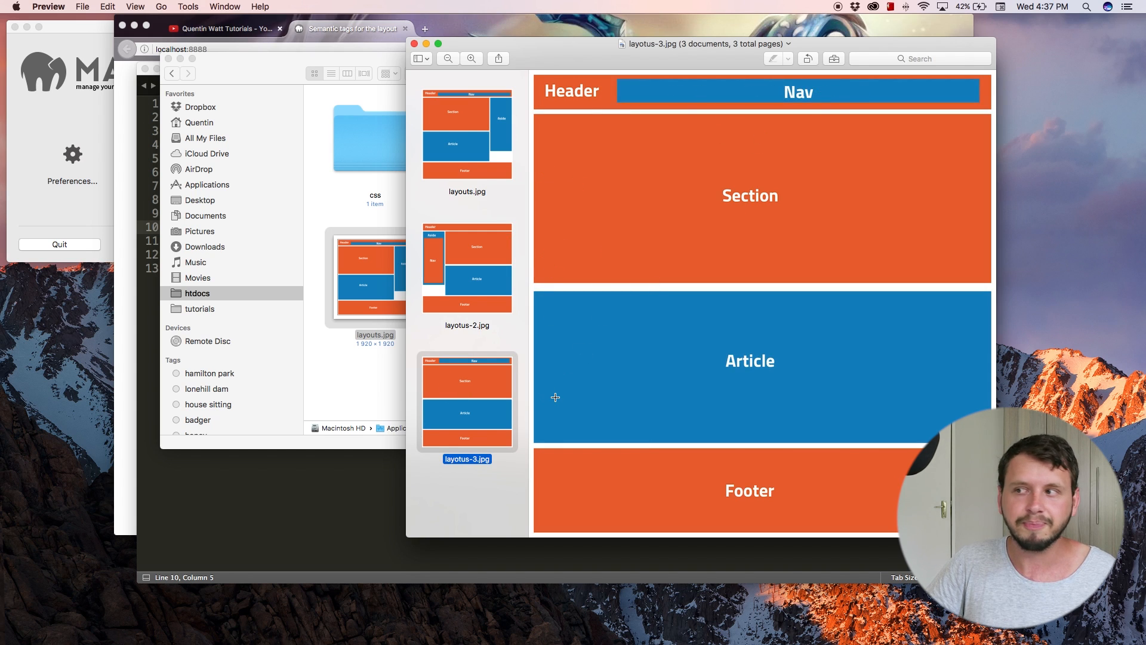
pyautogui.moveTo(547, 318)
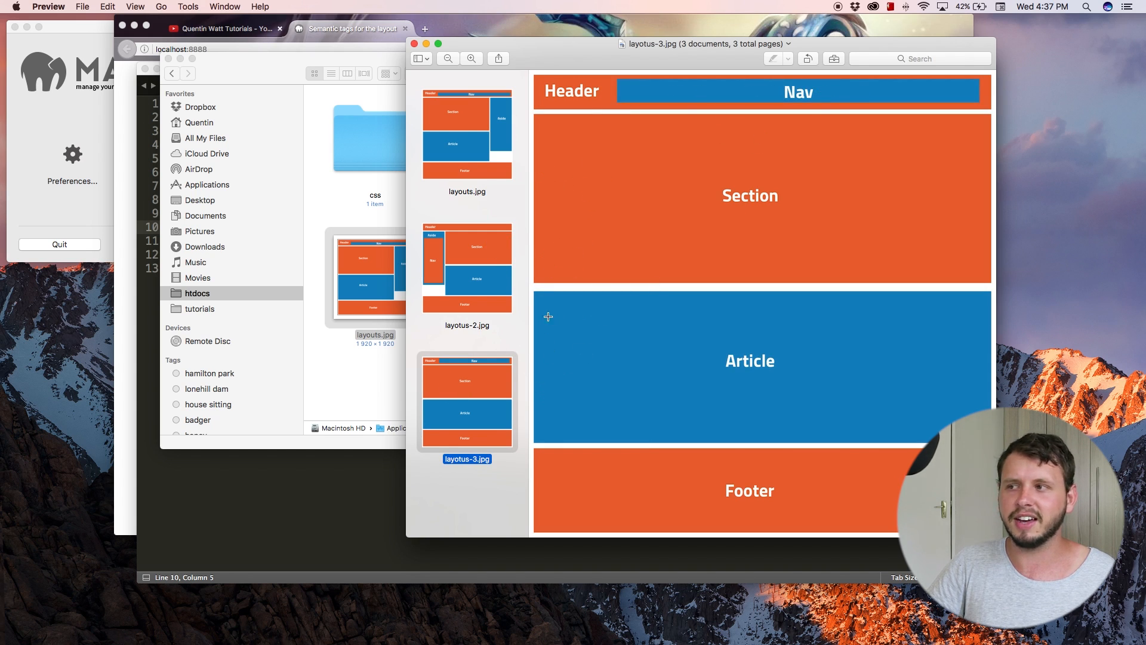
pyautogui.click(467, 131)
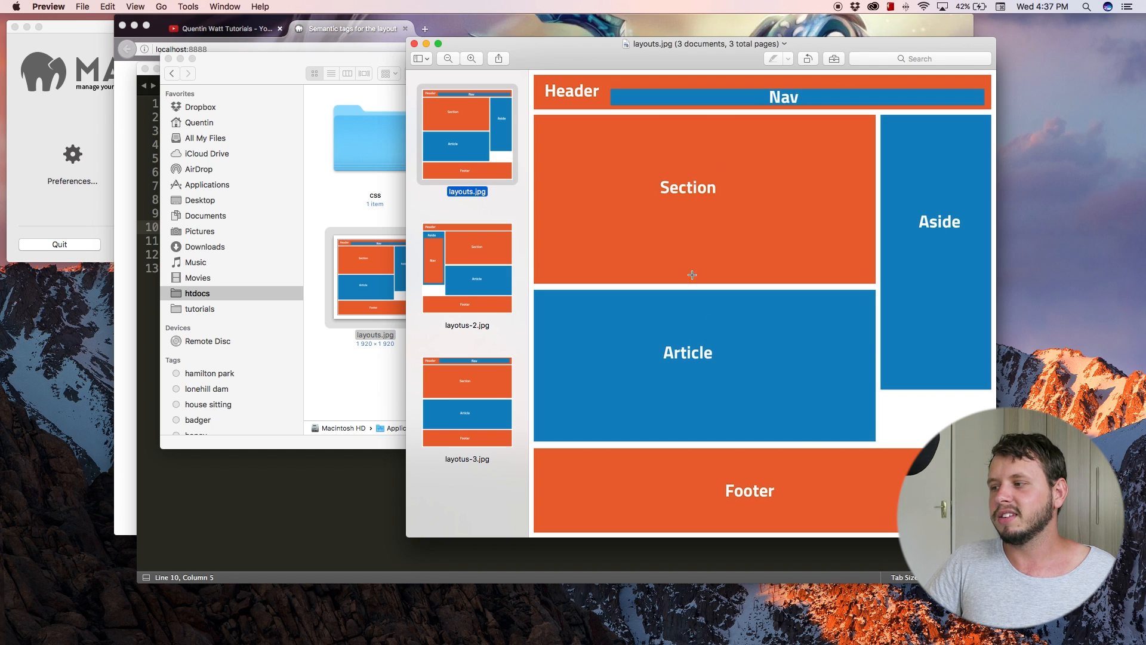
pyautogui.moveTo(472, 278)
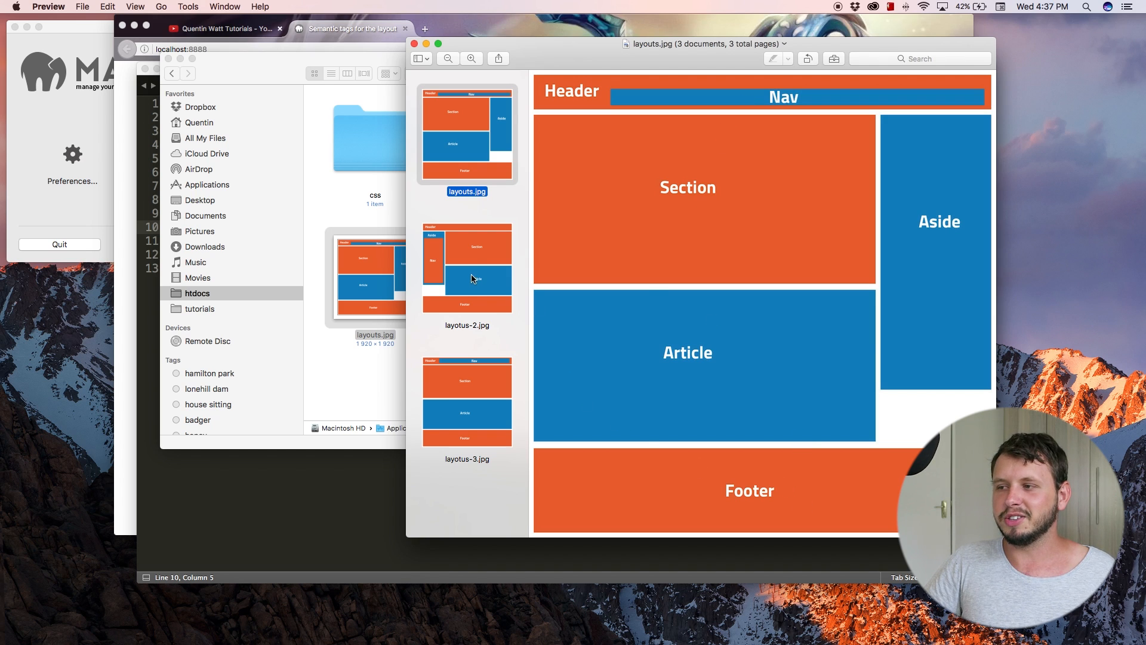
pyautogui.click(467, 268)
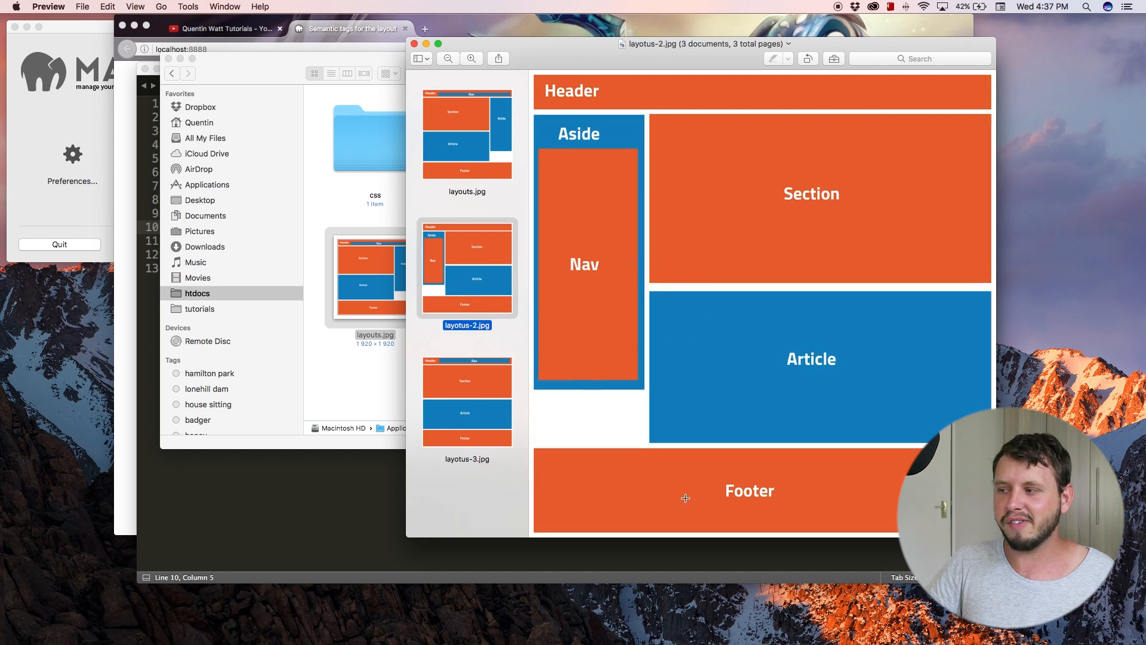
pyautogui.moveTo(727, 490)
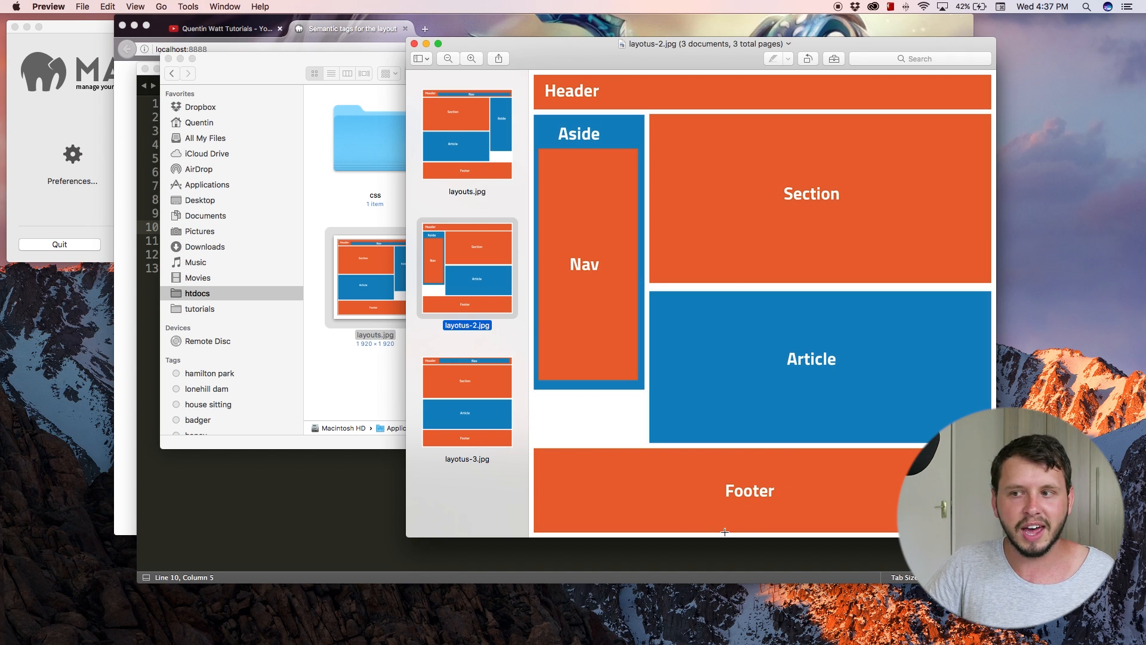
pyautogui.moveTo(744, 500)
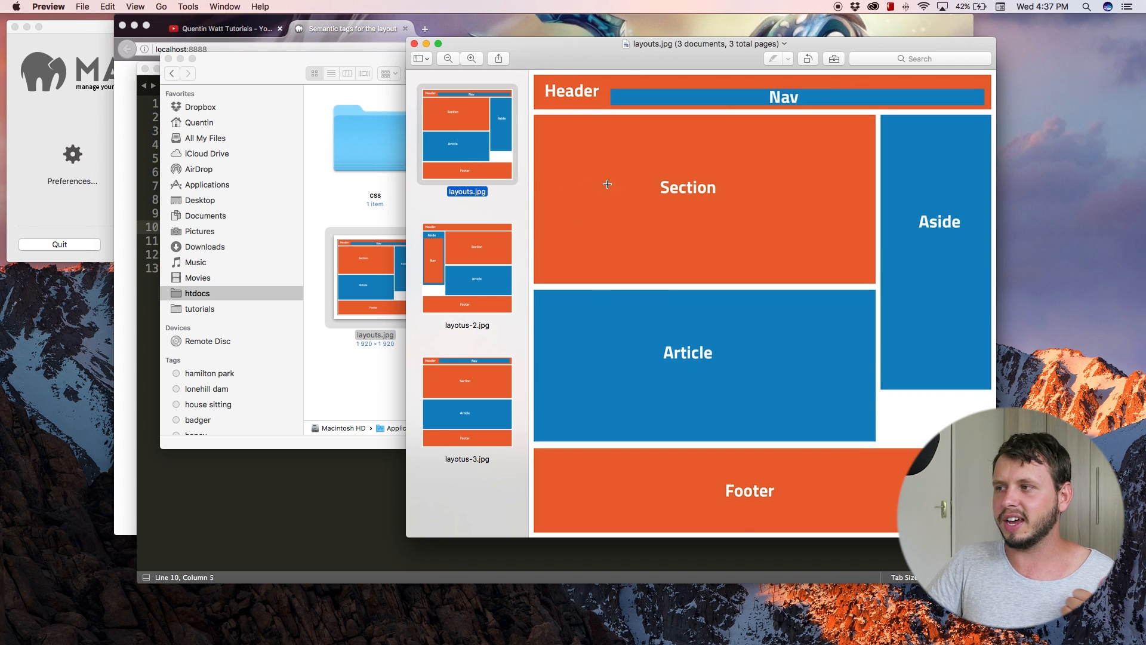
pyautogui.moveTo(743, 195)
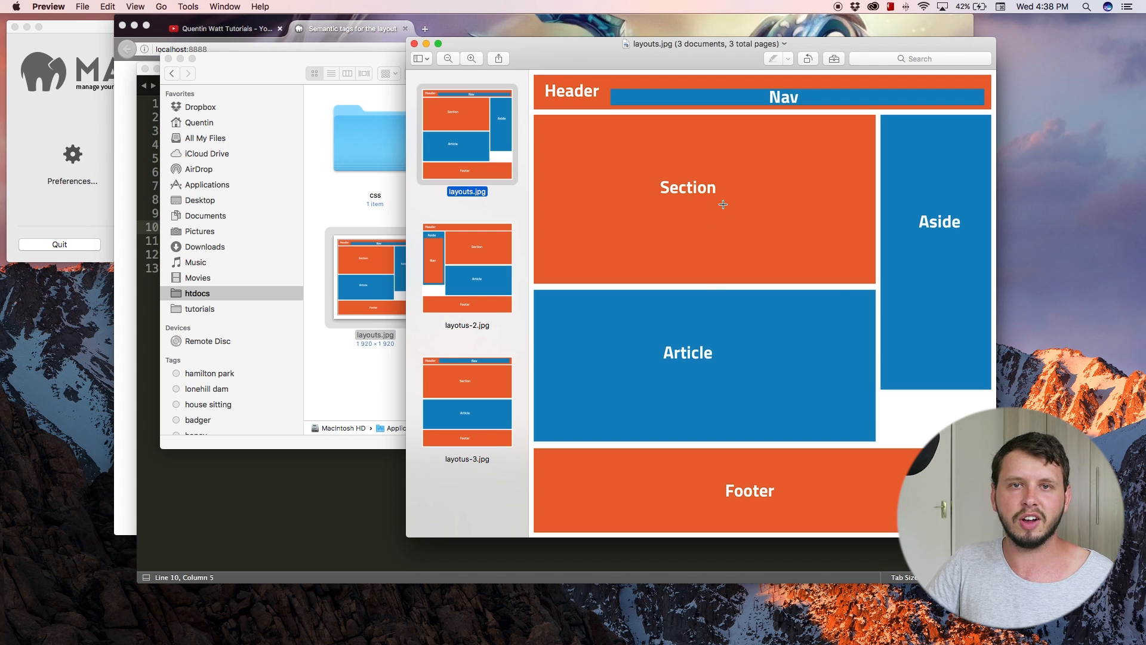
pyautogui.moveTo(737, 200)
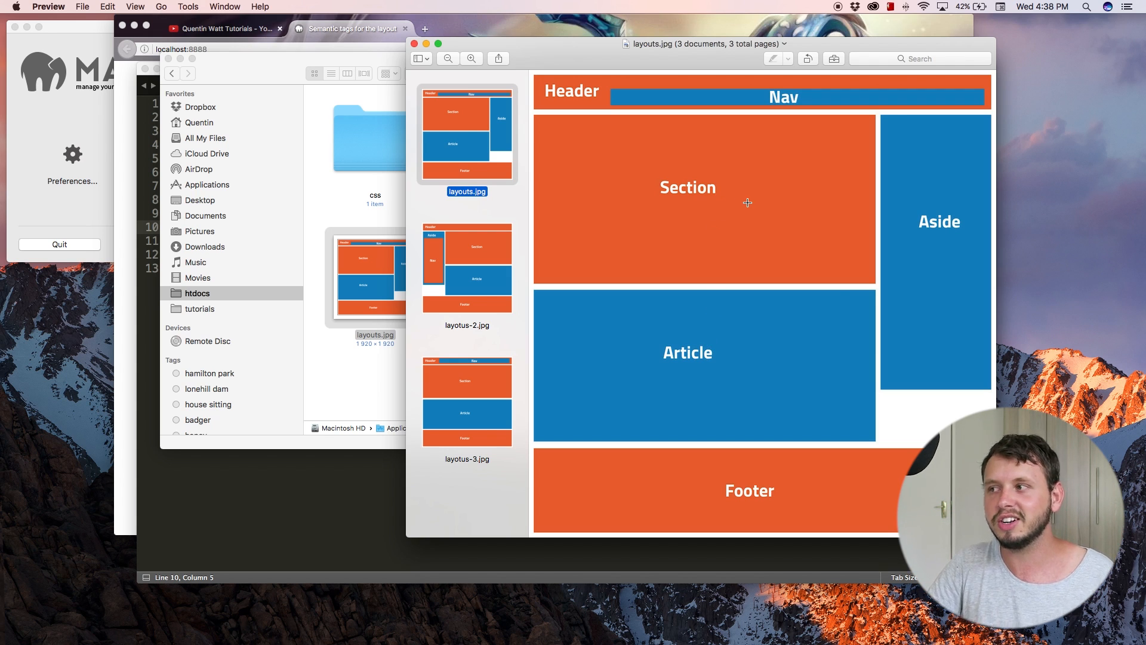
pyautogui.moveTo(769, 194)
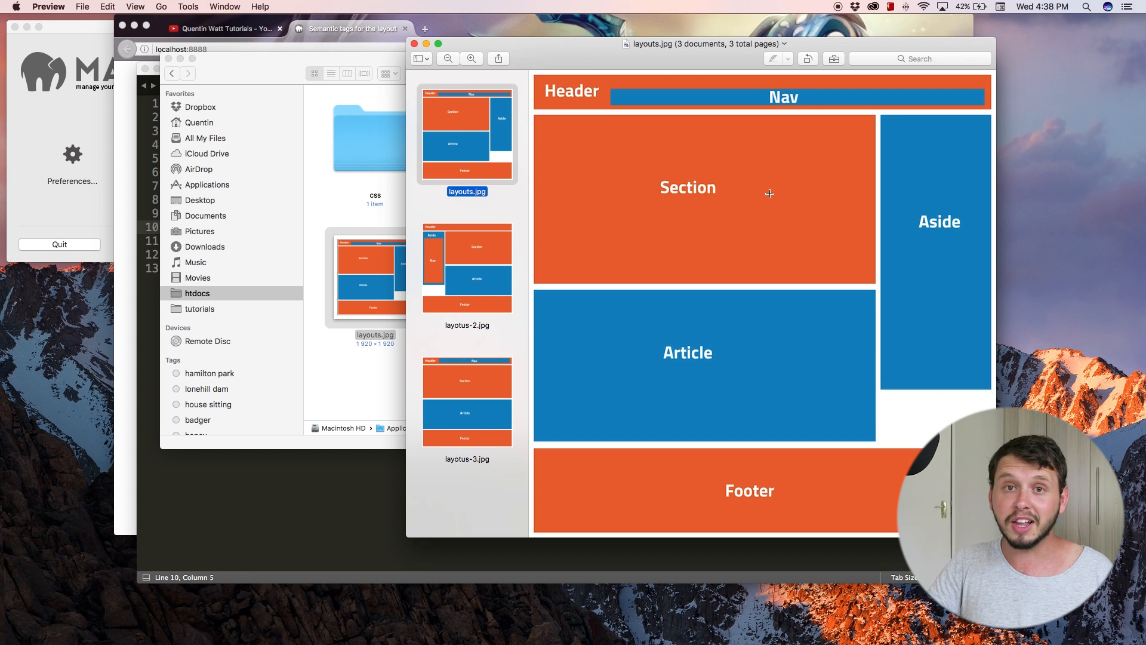
pyautogui.moveTo(822, 212)
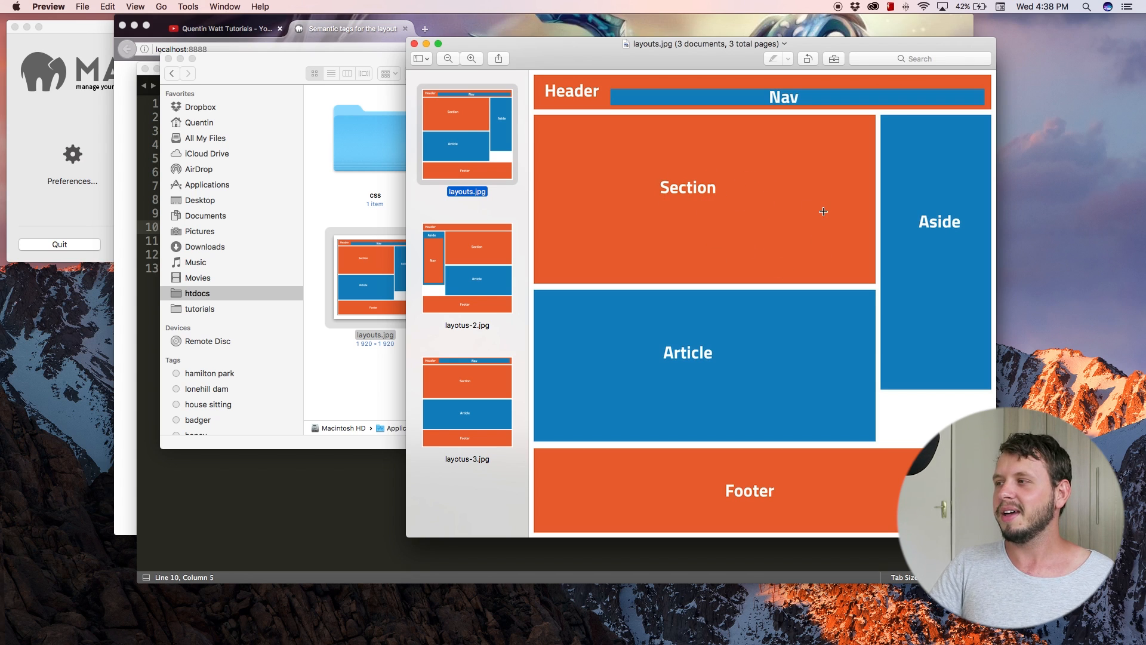
pyautogui.moveTo(964, 267)
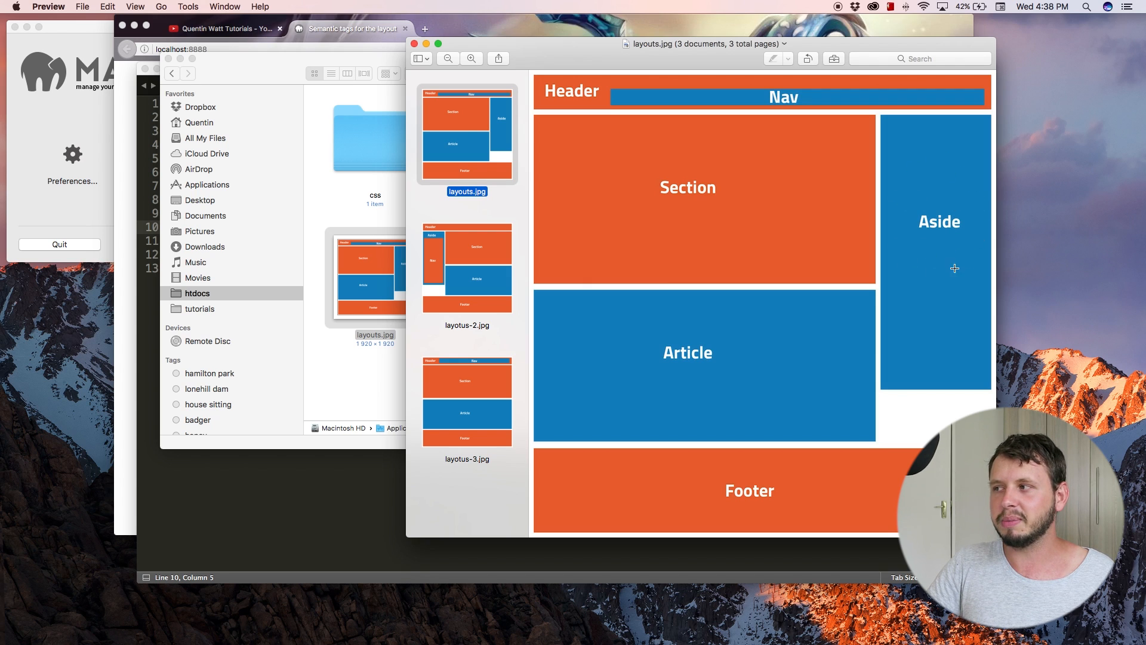
pyautogui.moveTo(968, 219)
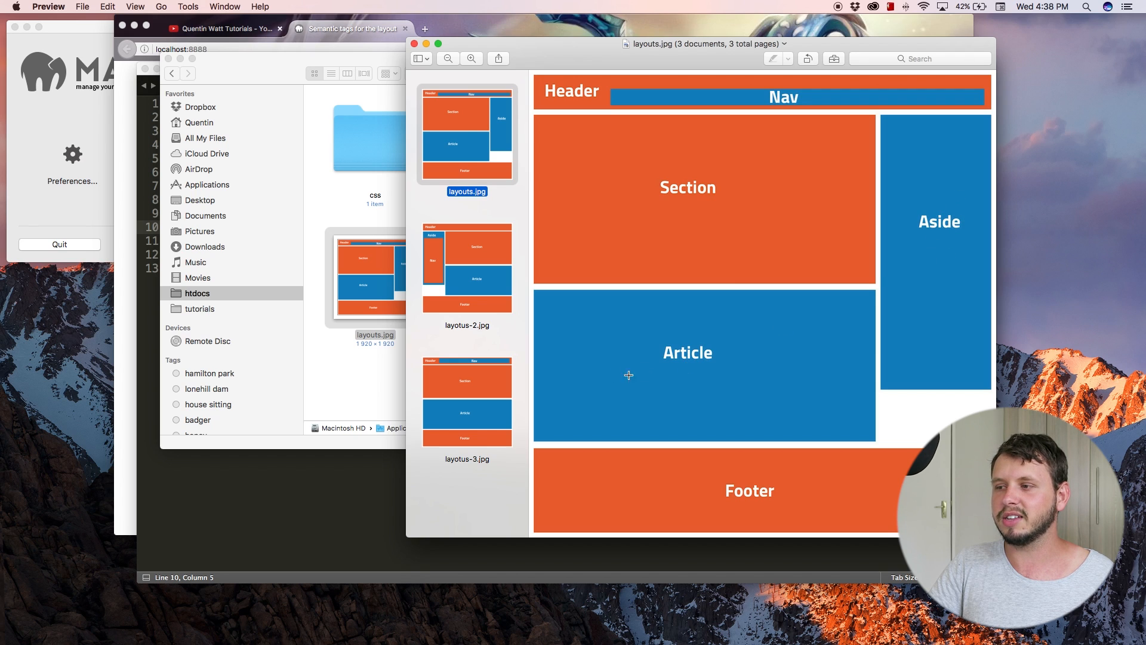
pyautogui.click(467, 402)
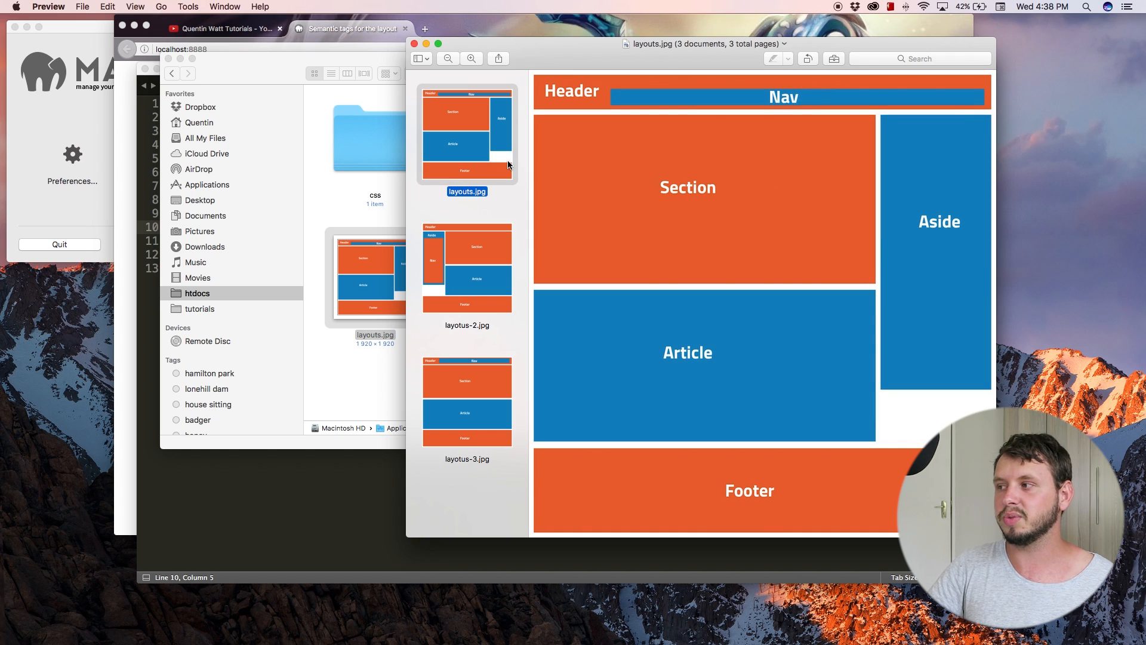
pyautogui.click(467, 266)
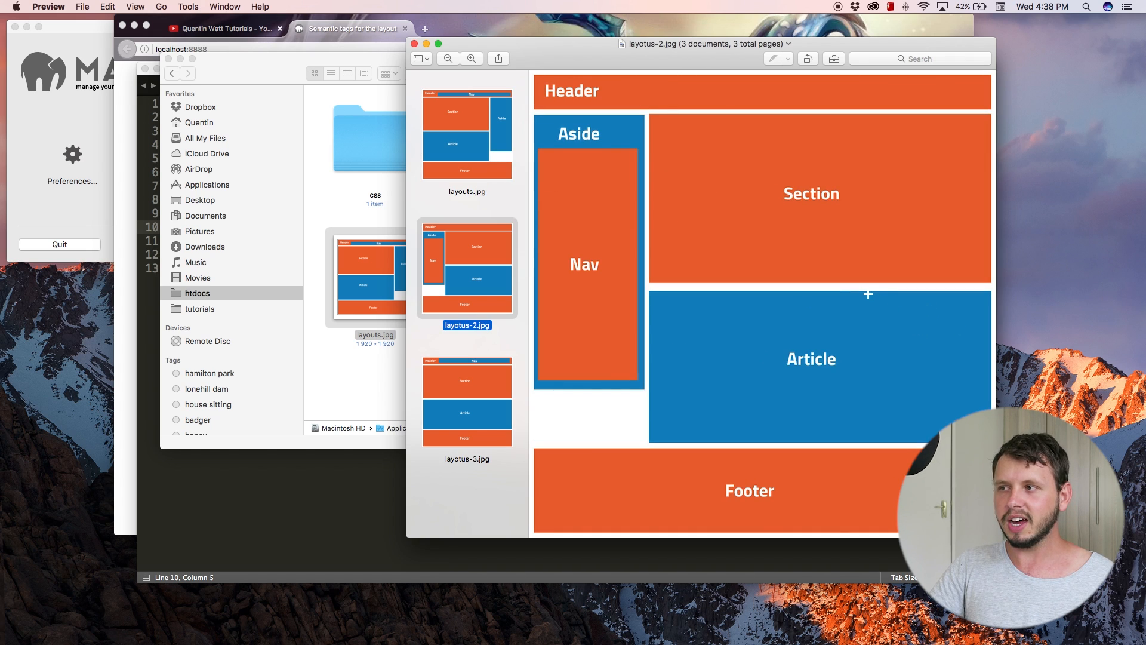
pyautogui.click(467, 134)
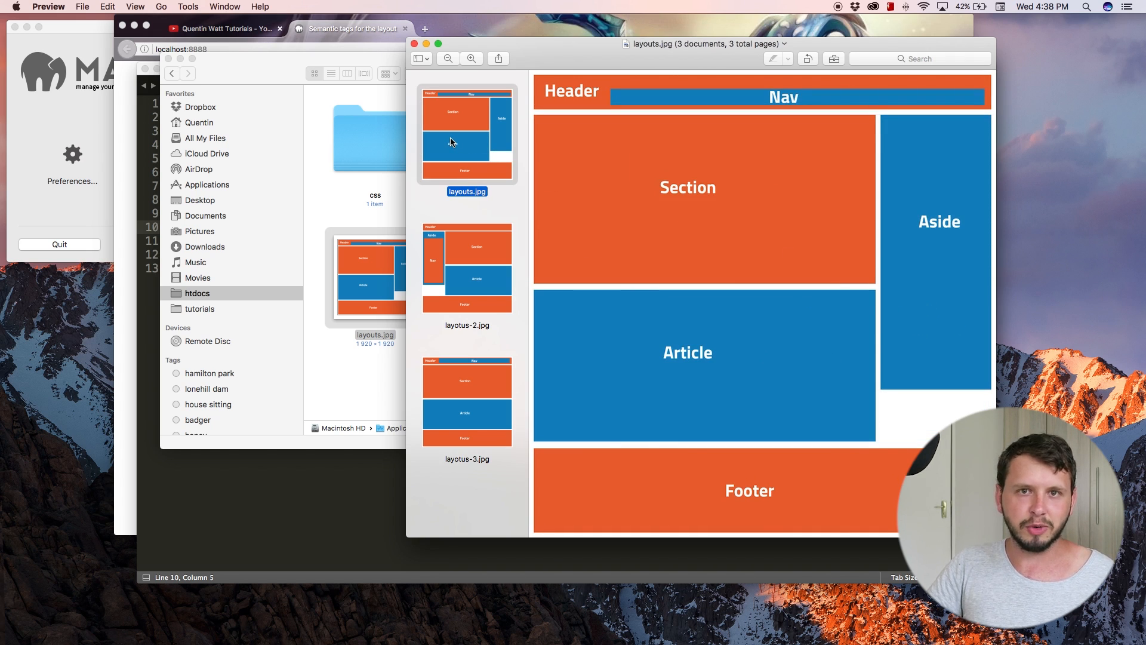
# - Bring the YouTube channel page forward and toggle the guide menu open and closed
pyautogui.click(224, 29)
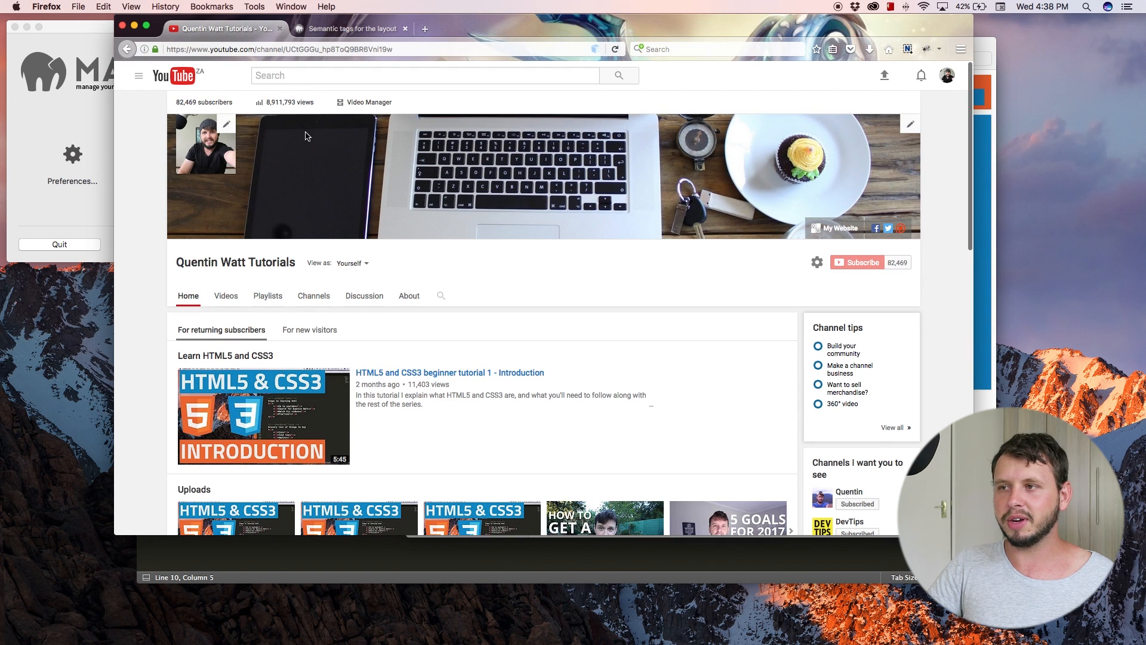
pyautogui.scroll(-3)
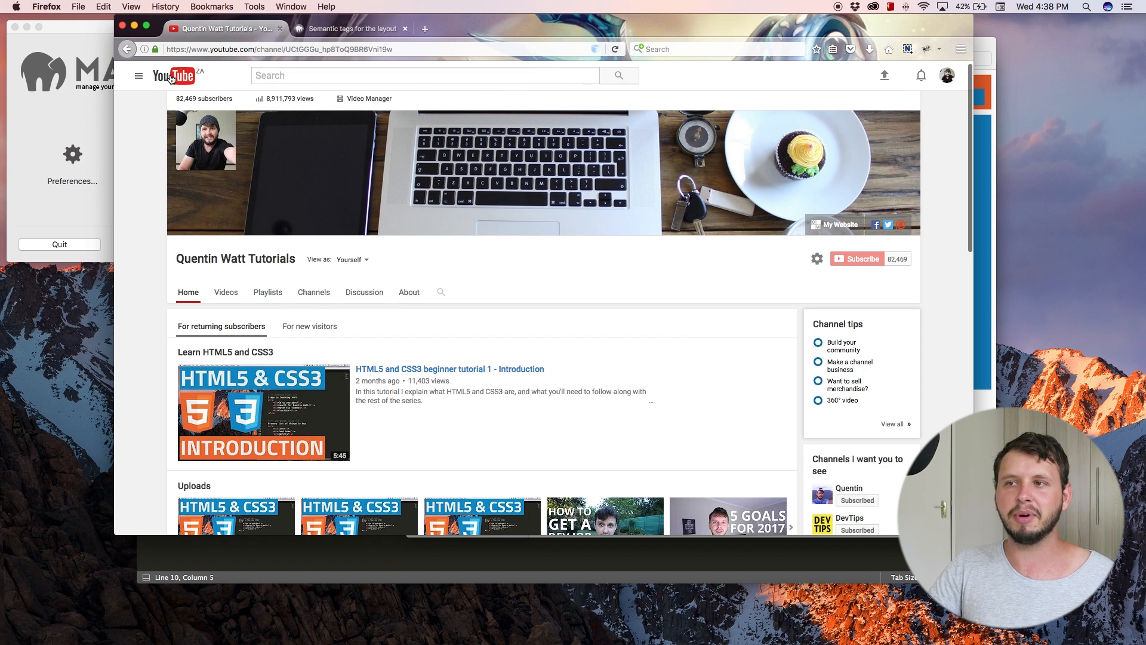
pyautogui.click(139, 75)
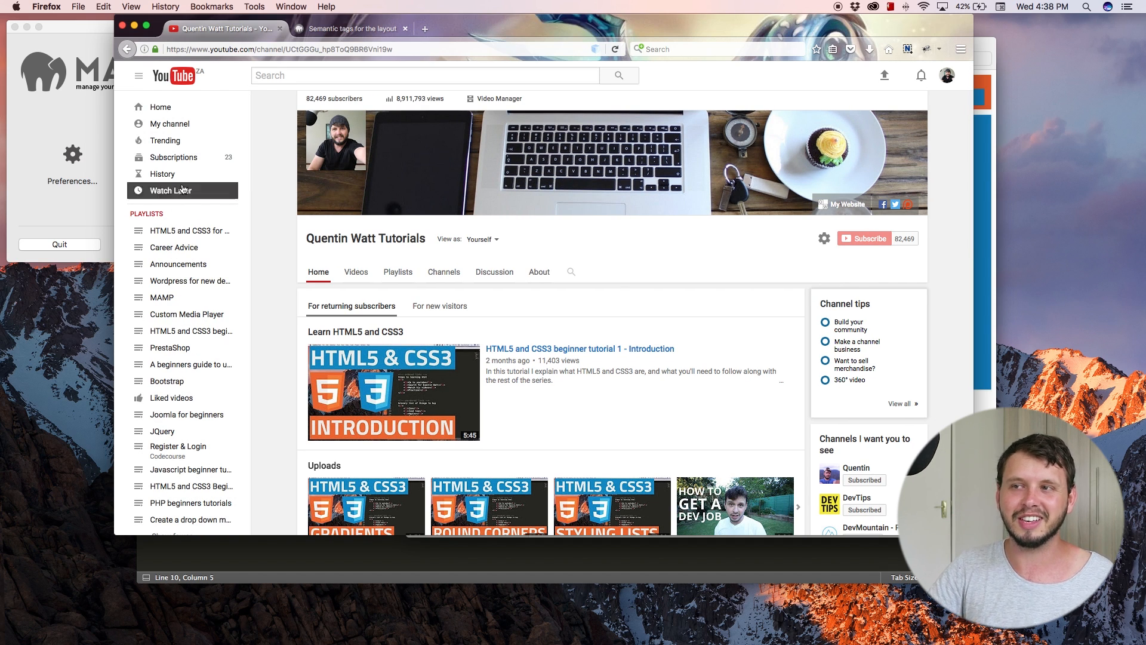
pyautogui.moveTo(198, 82)
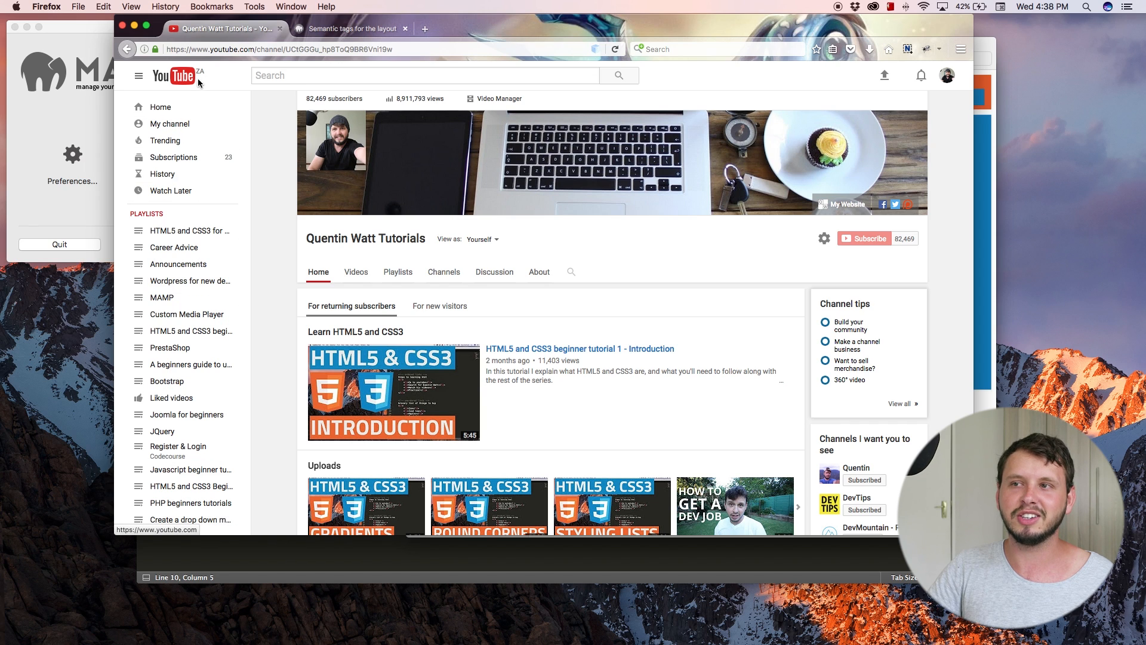
pyautogui.click(138, 75)
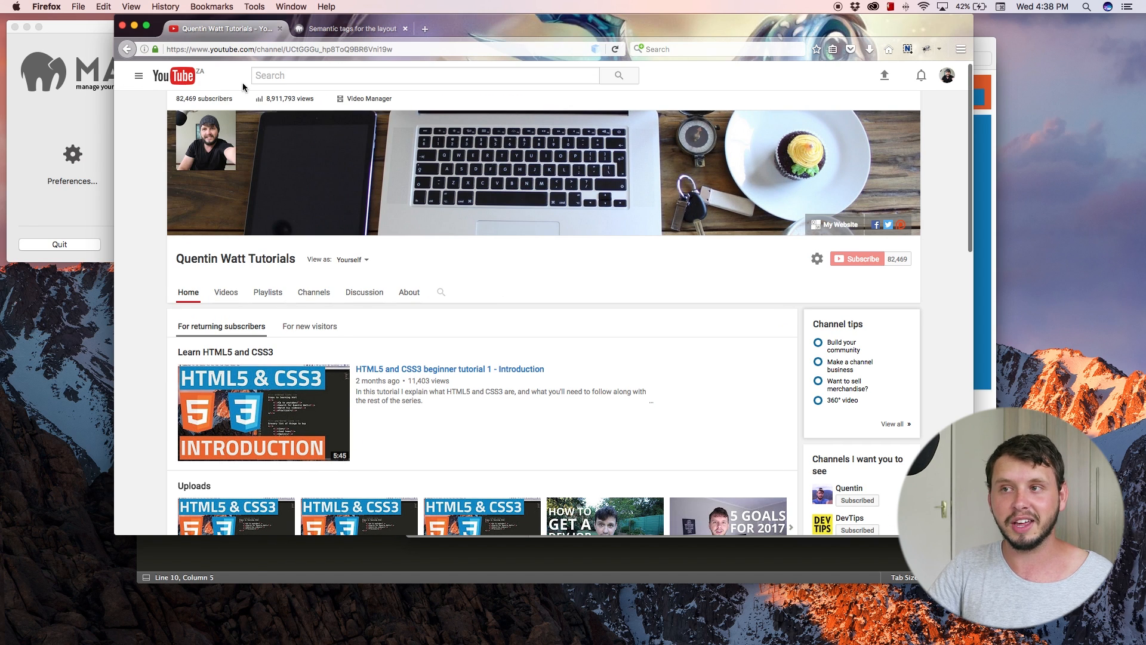
# - Scroll the channel page down to its footer and slightly back up
pyautogui.scroll(-3)
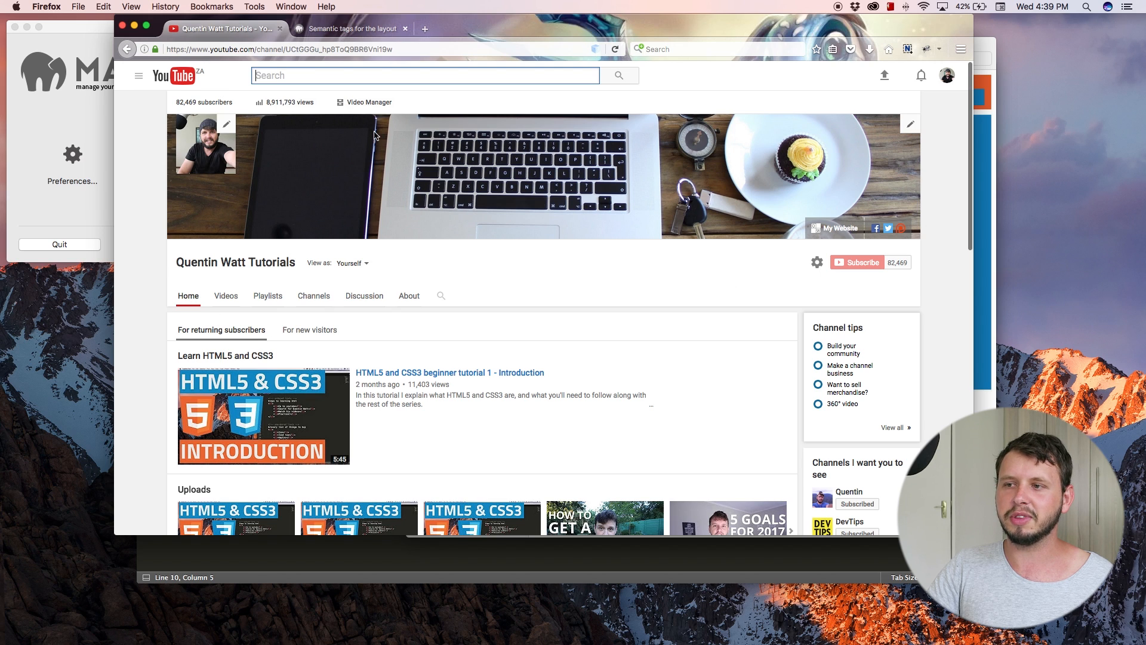
pyautogui.moveTo(216, 171)
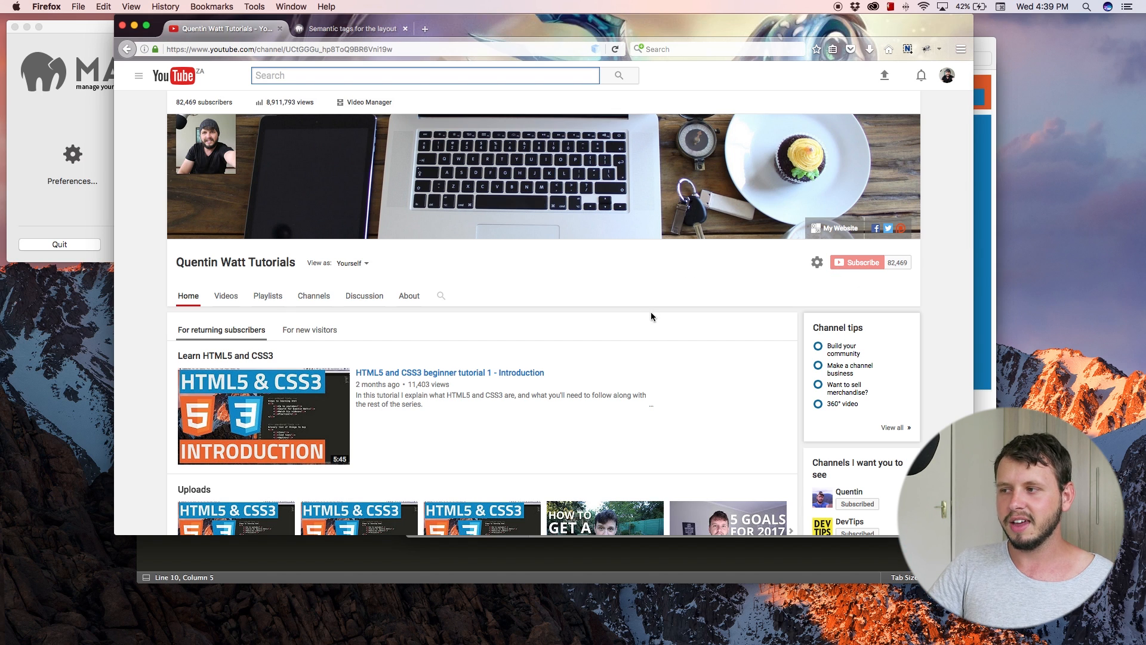
pyautogui.scroll(-3)
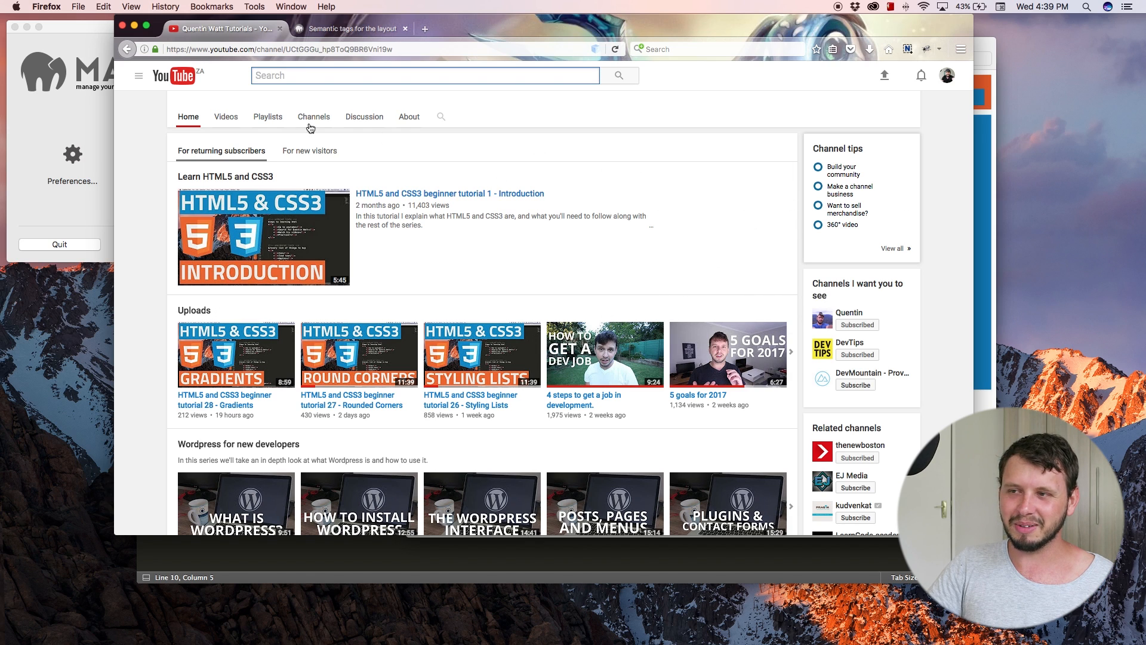
pyautogui.scroll(-3)
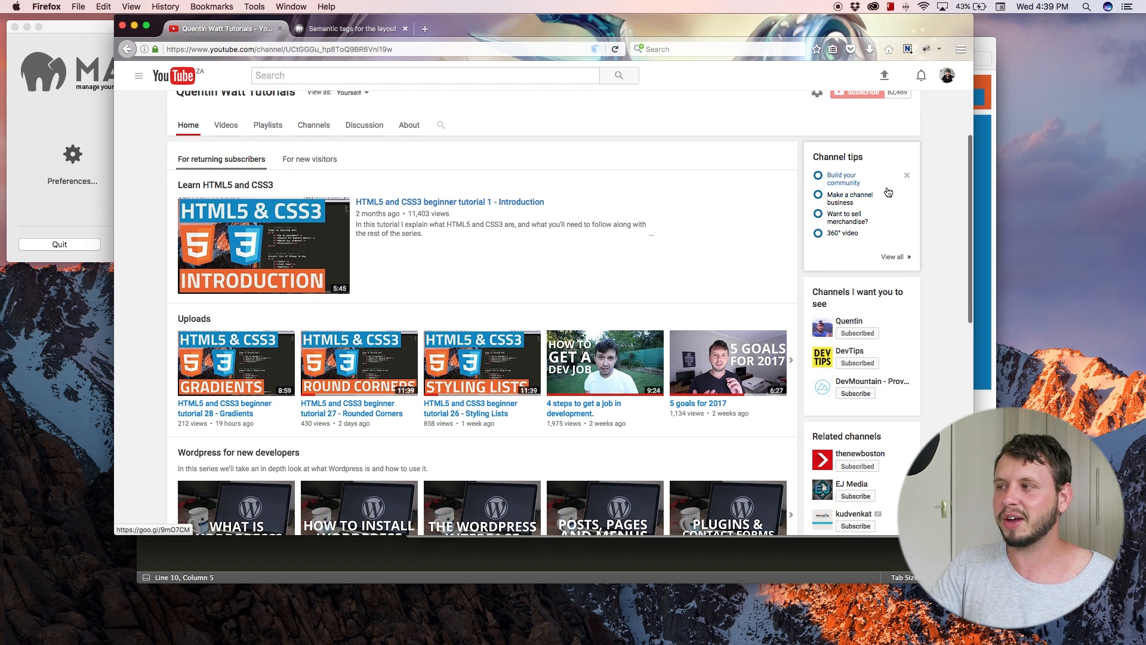
pyautogui.scroll(-3)
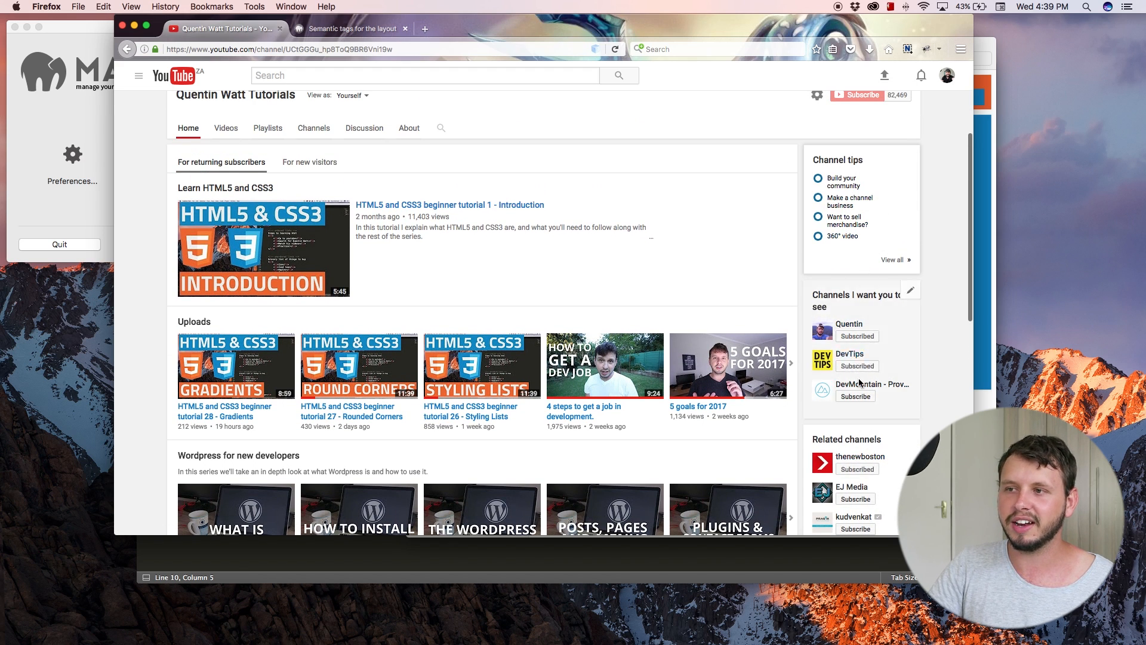
pyautogui.scroll(-3)
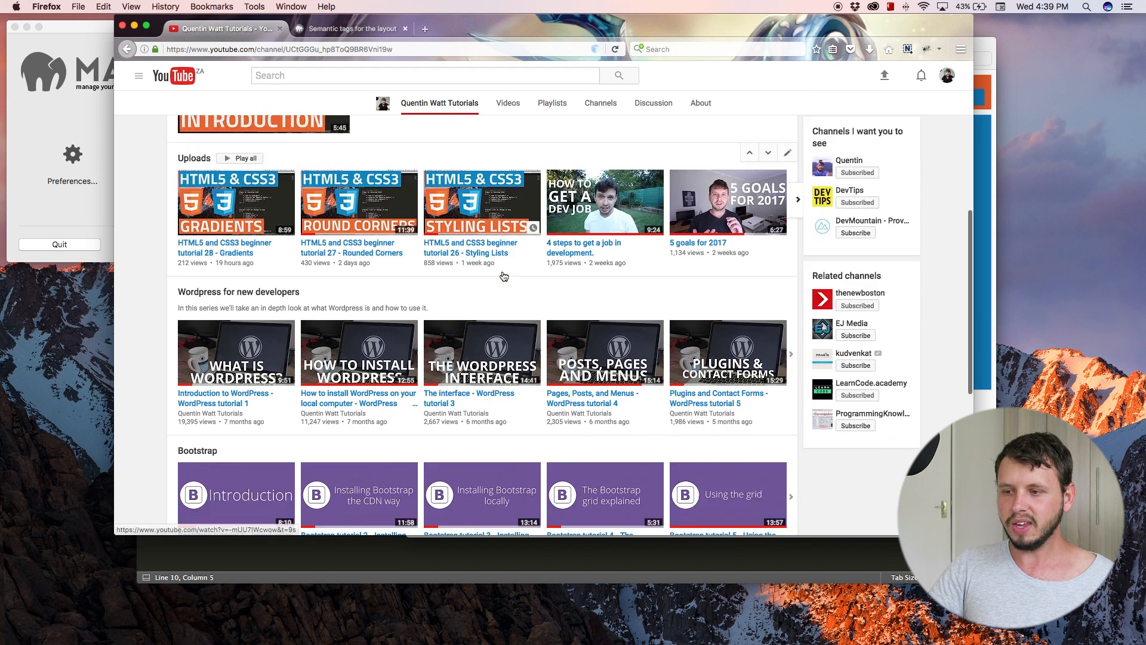
pyautogui.scroll(-3)
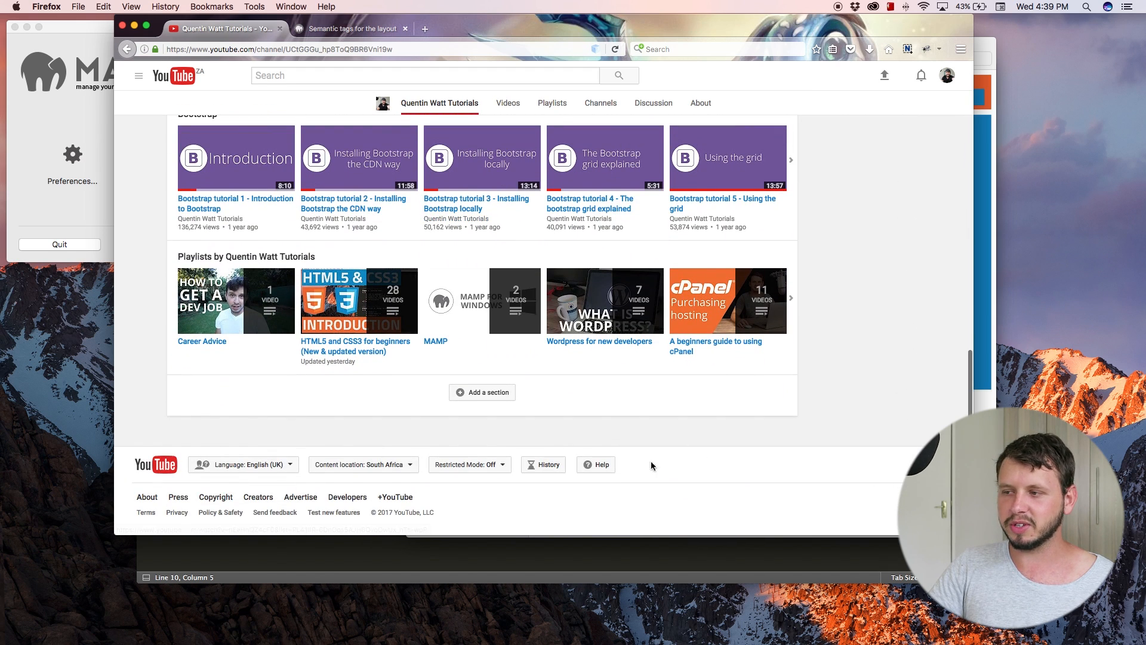
pyautogui.moveTo(482, 489)
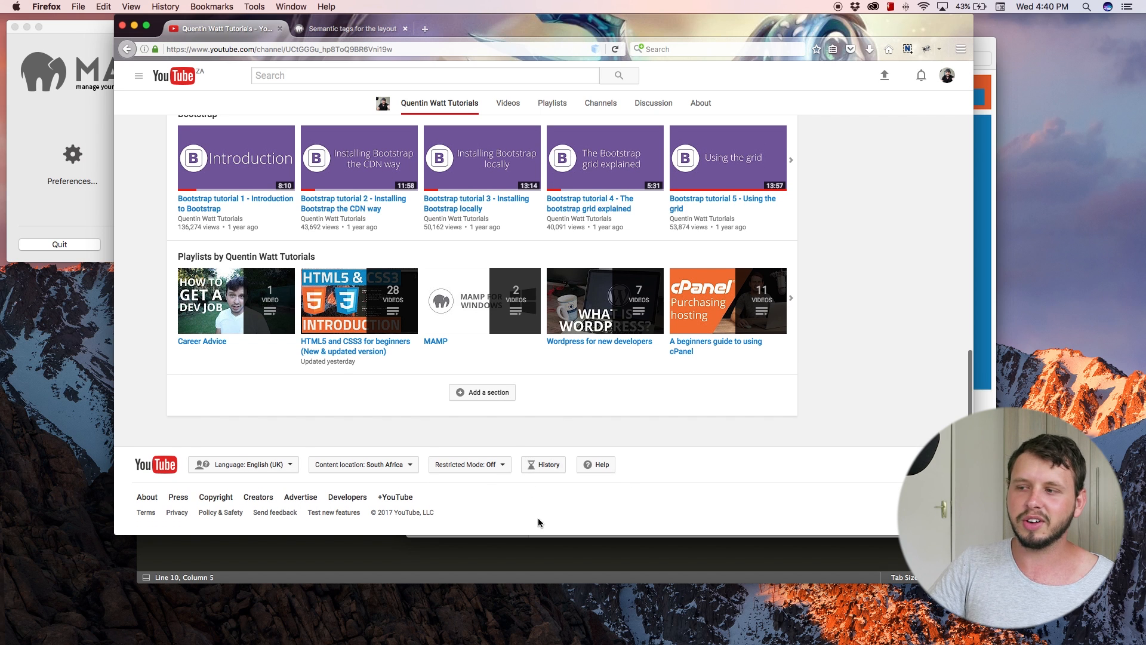
pyautogui.scroll(3)
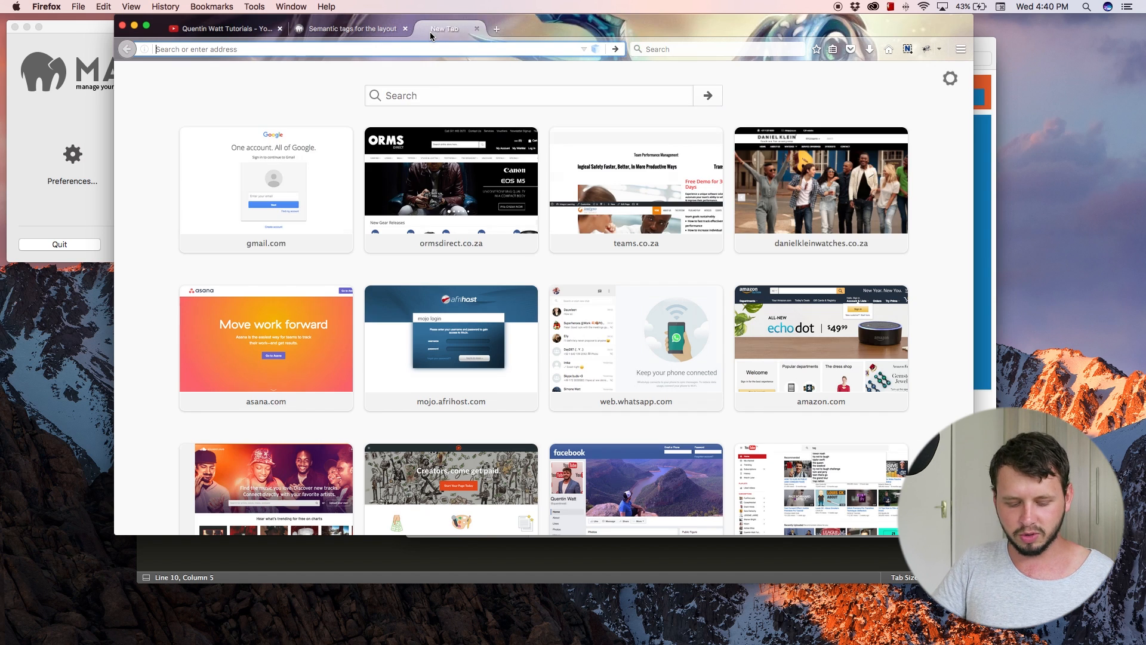
pyautogui.write('google.com')
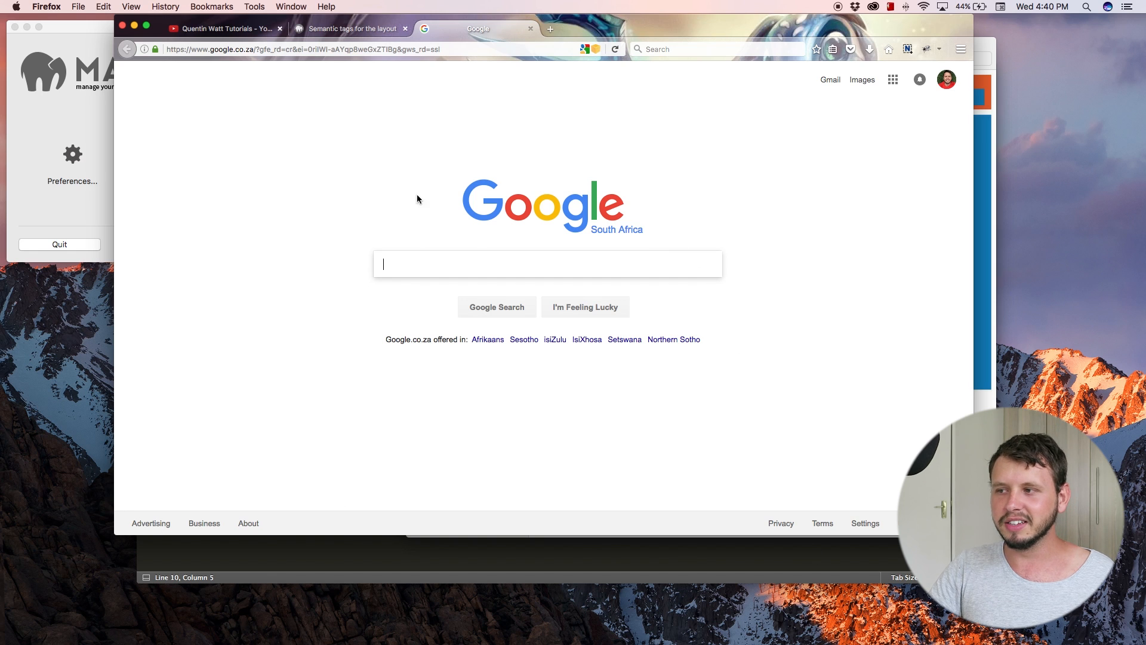
pyautogui.moveTo(632, 243)
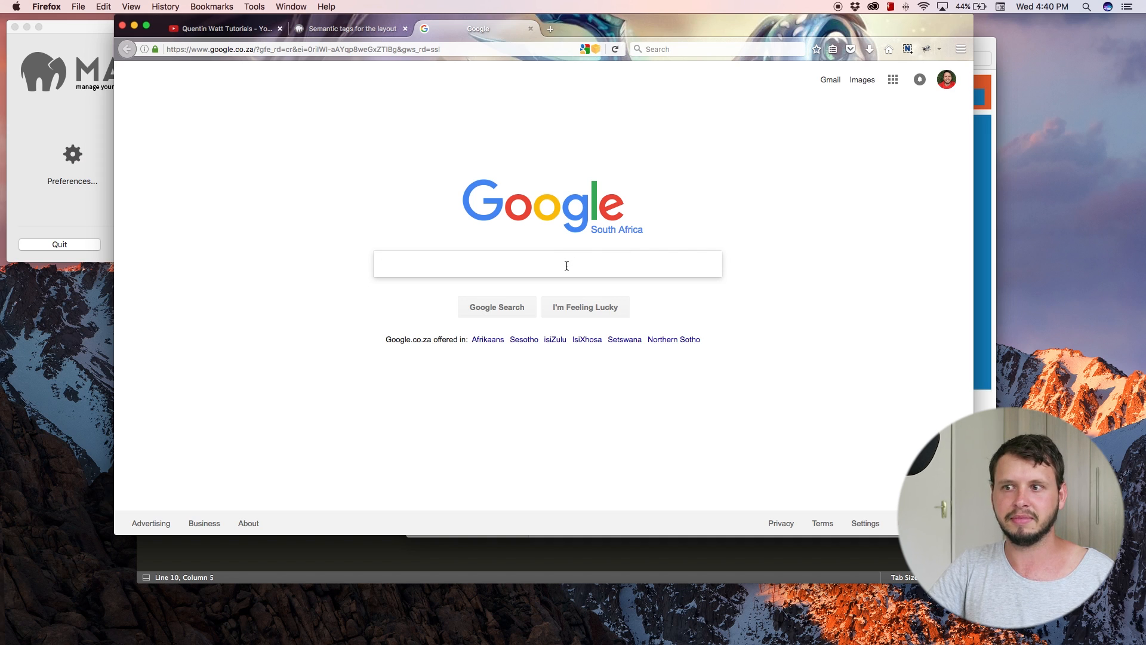
pyautogui.write('drones')
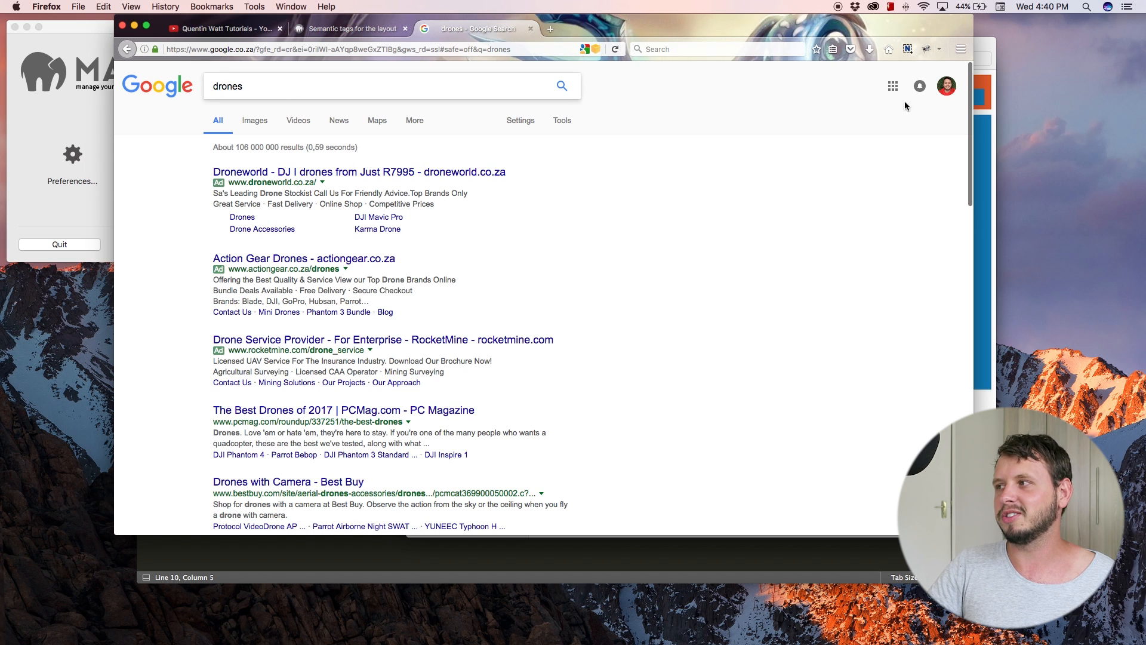
pyautogui.moveTo(281, 70)
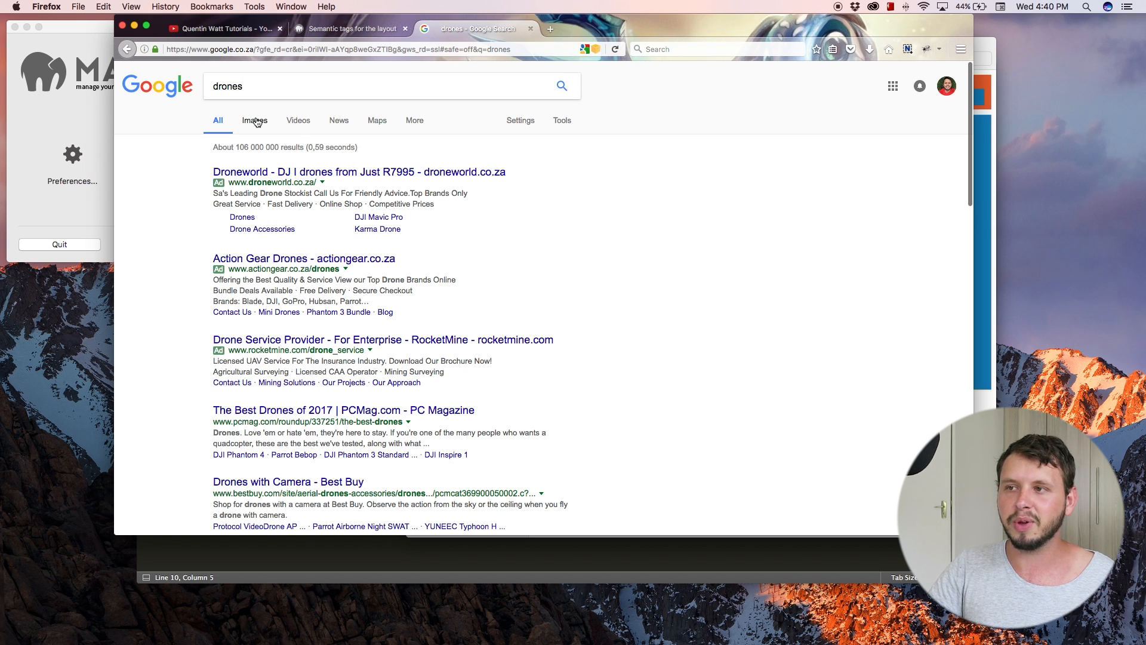
pyautogui.moveTo(182, 122)
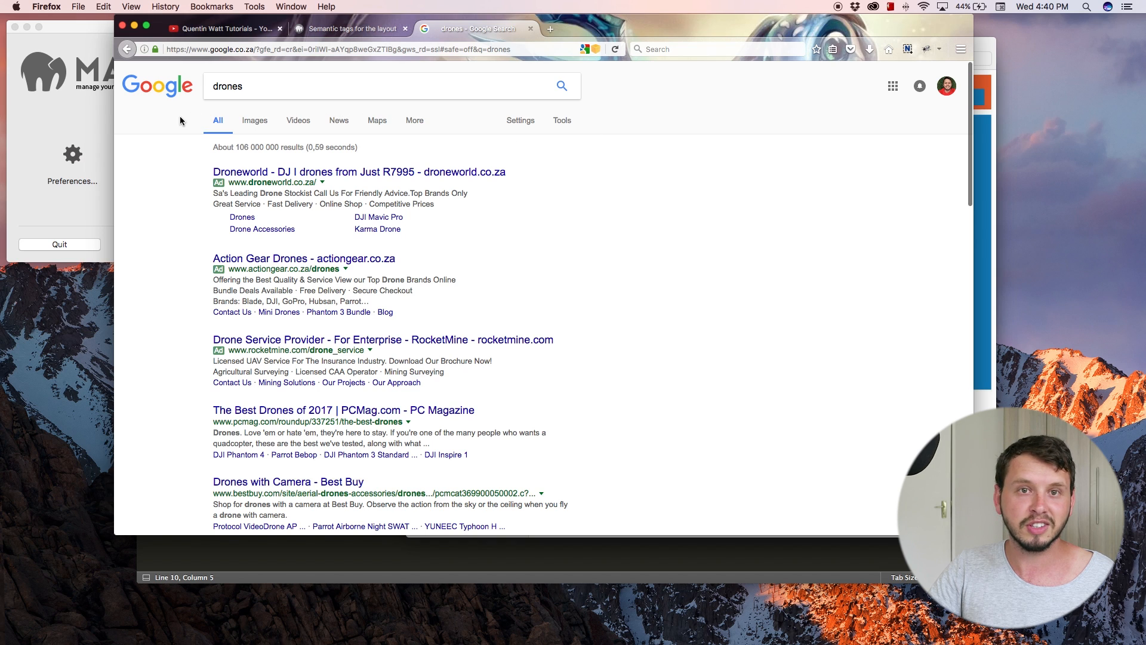
pyautogui.scroll(-3)
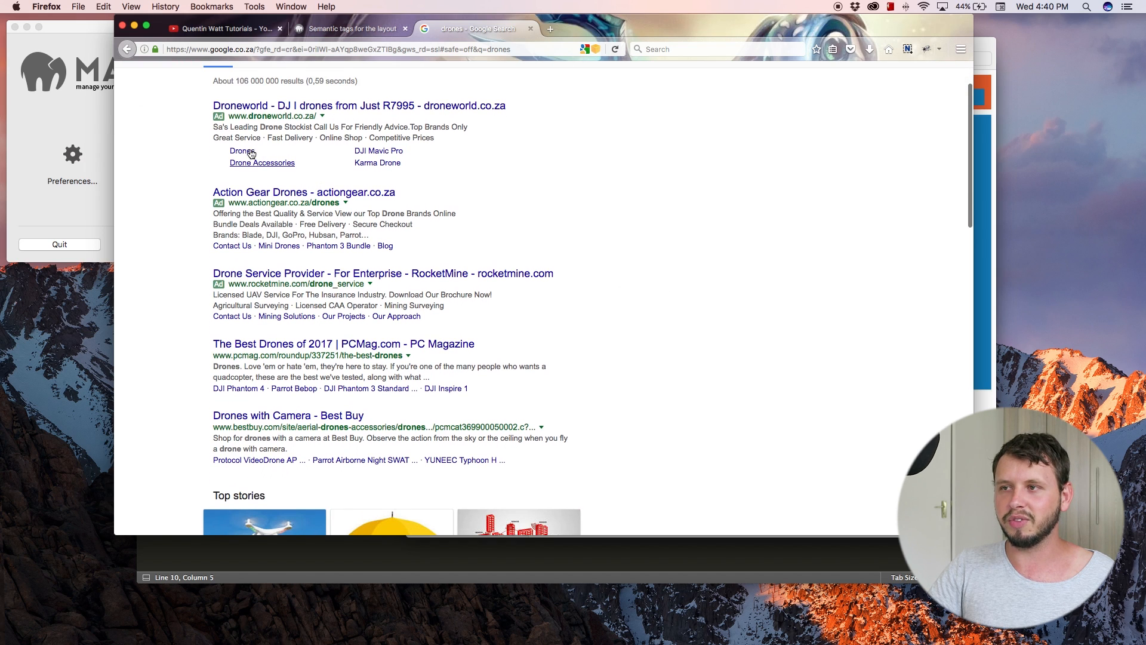
pyautogui.moveTo(613, 187)
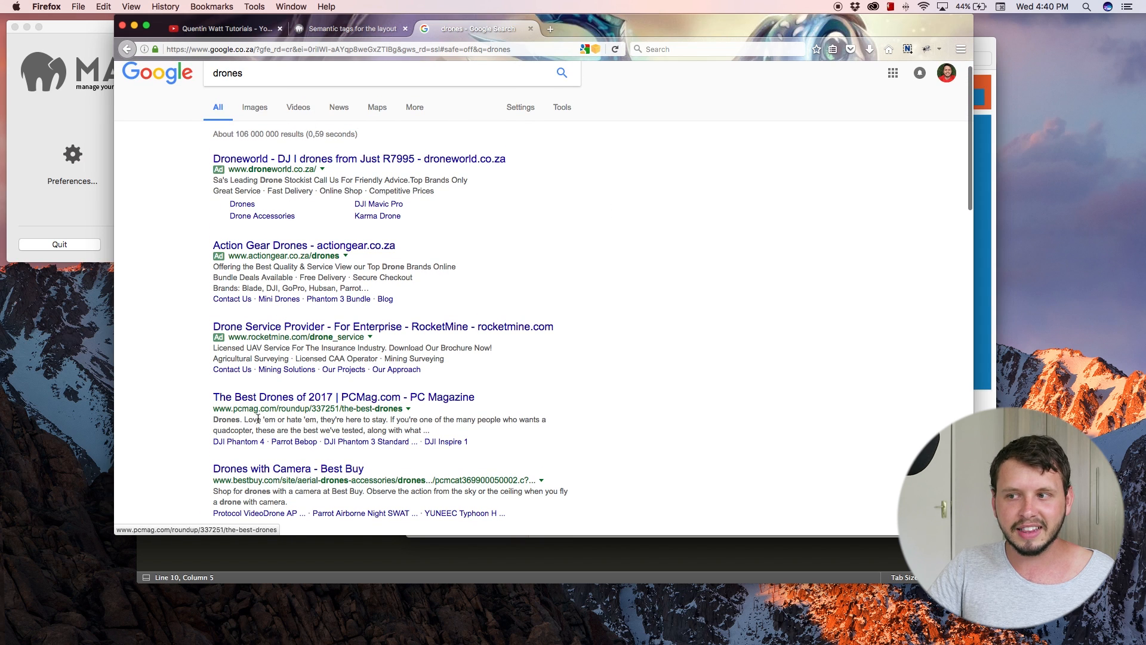
pyautogui.scroll(-3)
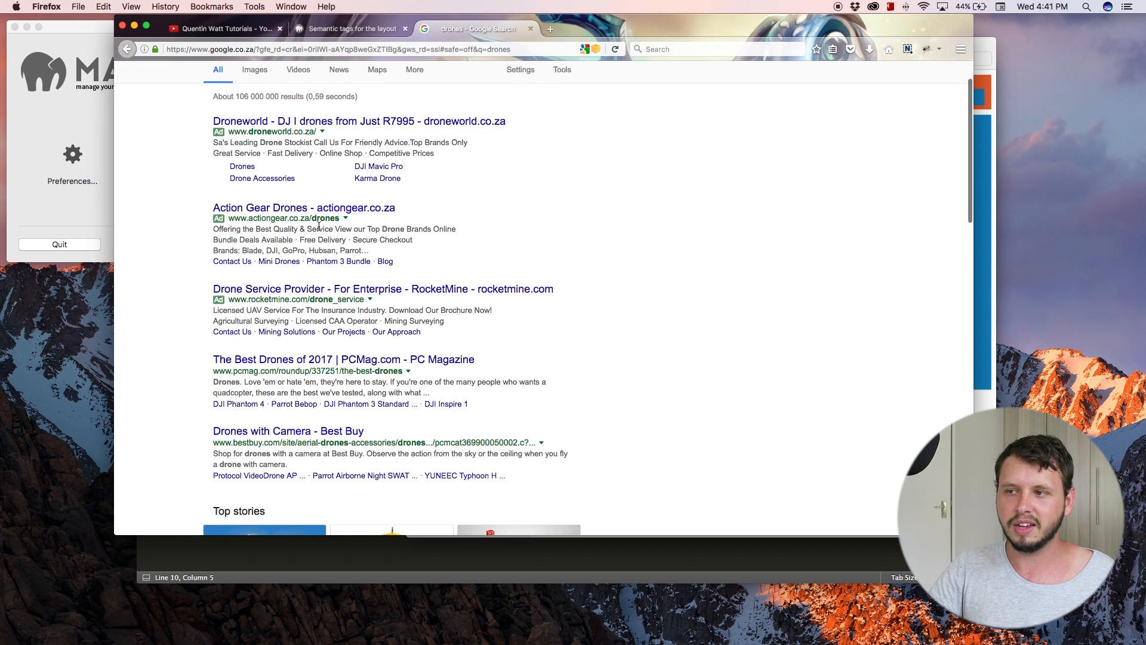
pyautogui.scroll(-3)
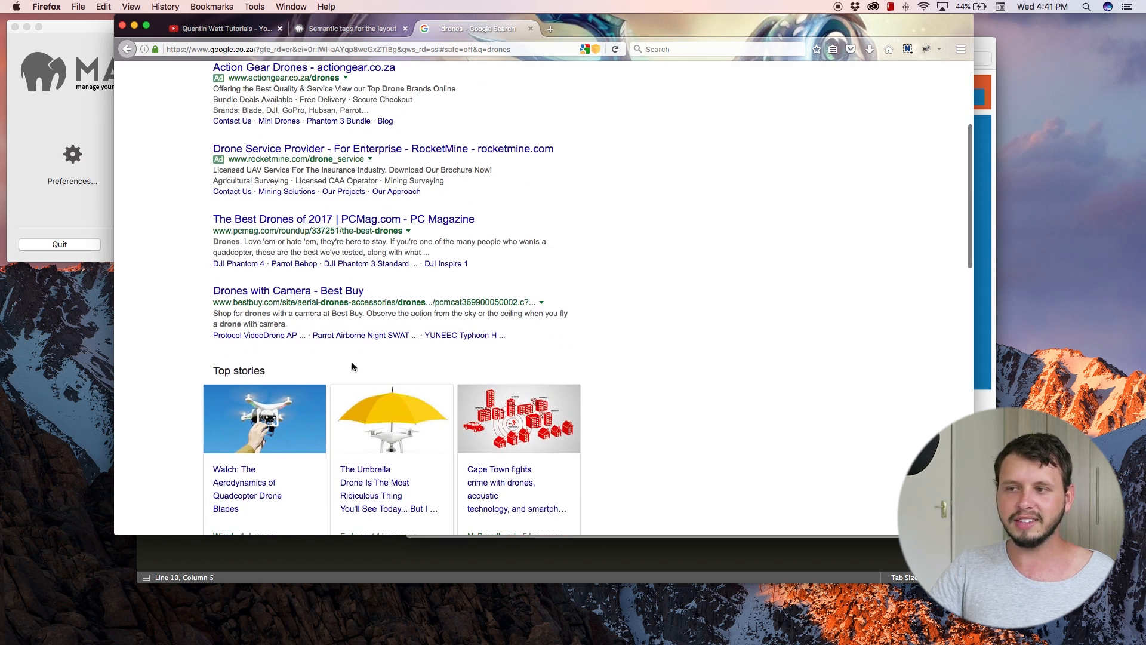
pyautogui.scroll(-3)
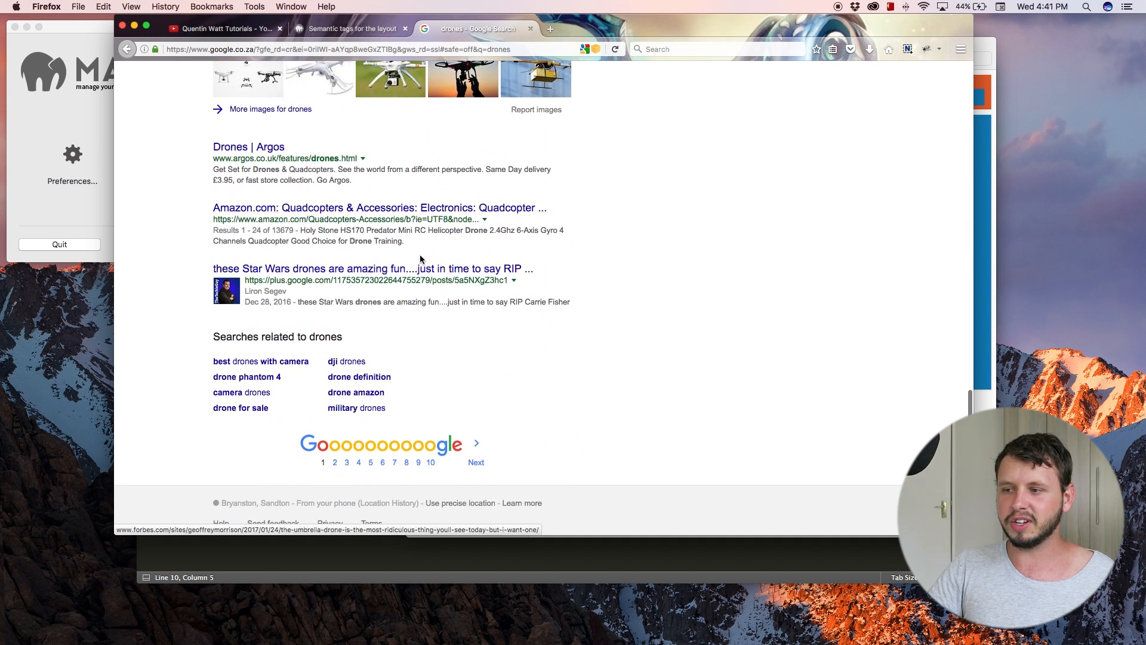
pyautogui.moveTo(371, 500)
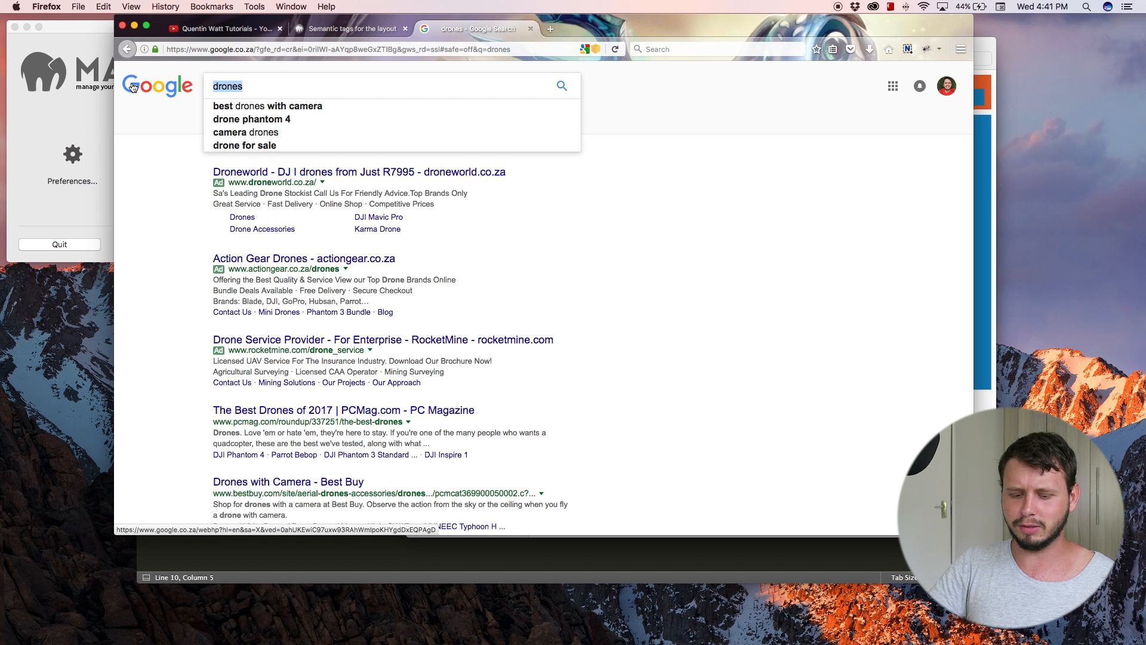
# - Search Google for 'pewdiepie', skim the results, and return to Sublime Text
pyautogui.write('pe')
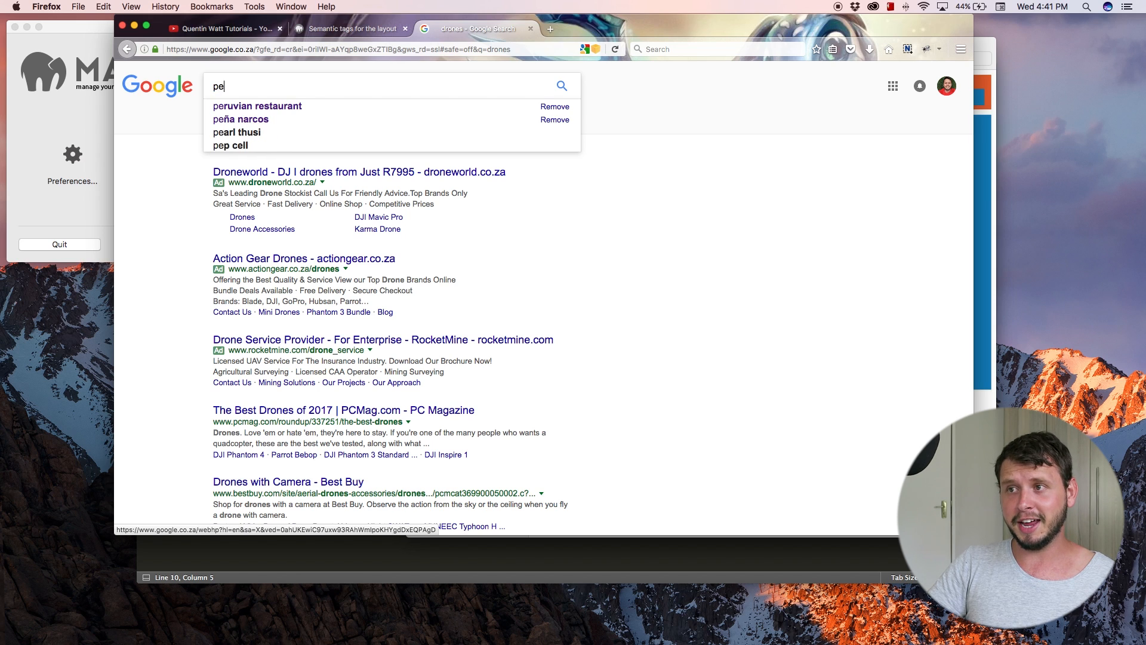
pyautogui.write('pewdiepie')
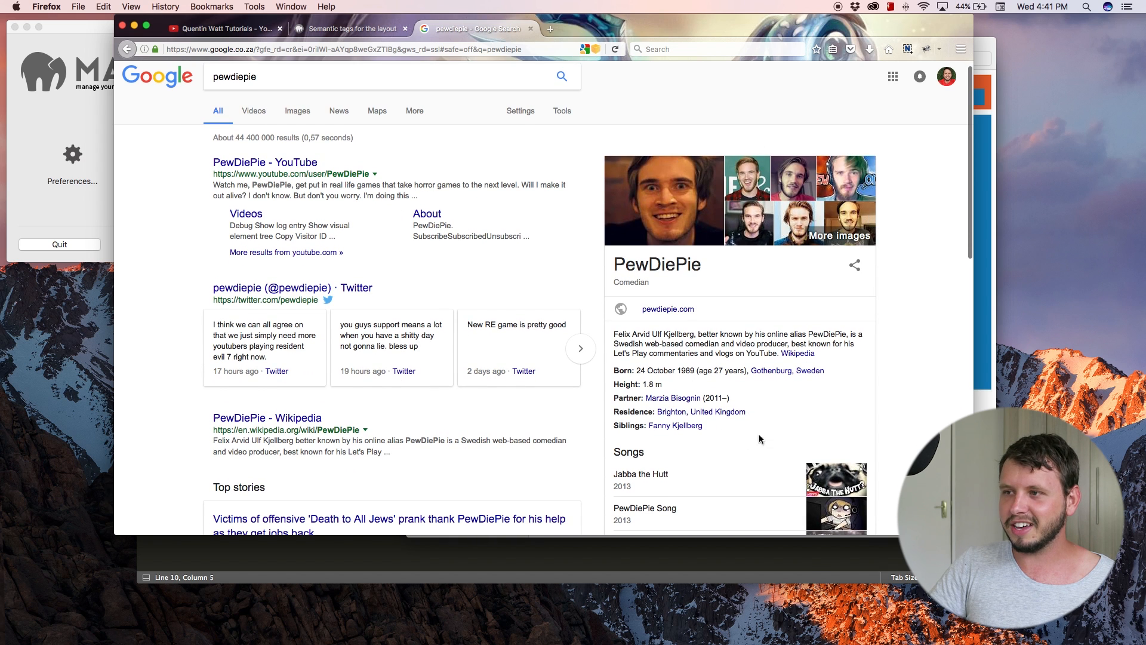
pyautogui.scroll(-3)
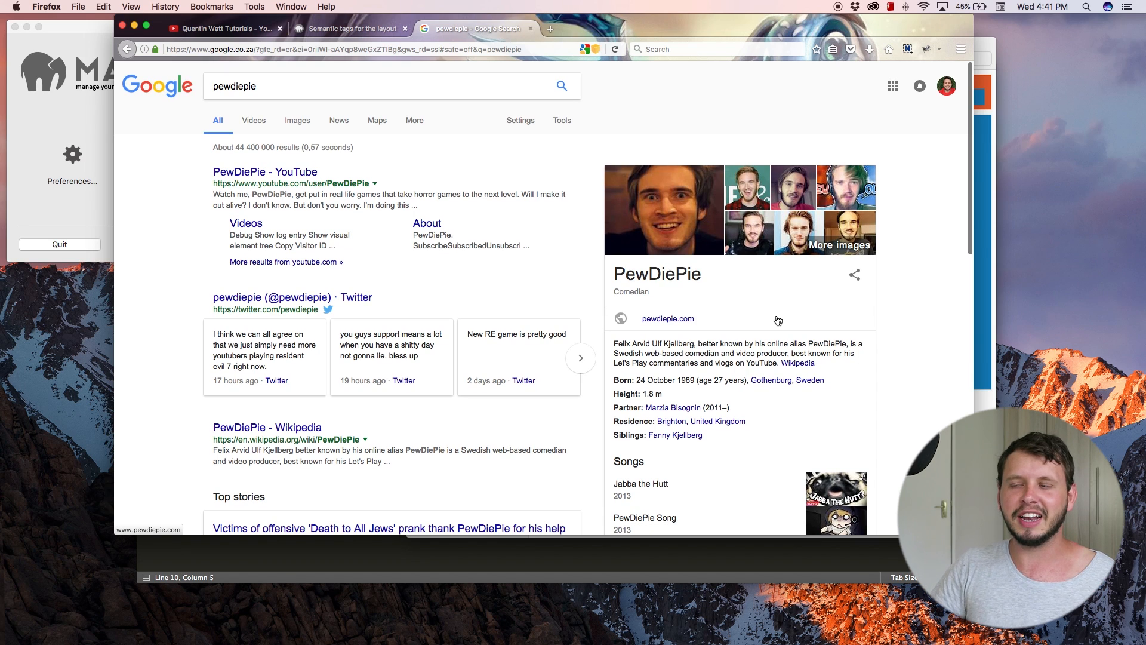
pyautogui.moveTo(674, 216)
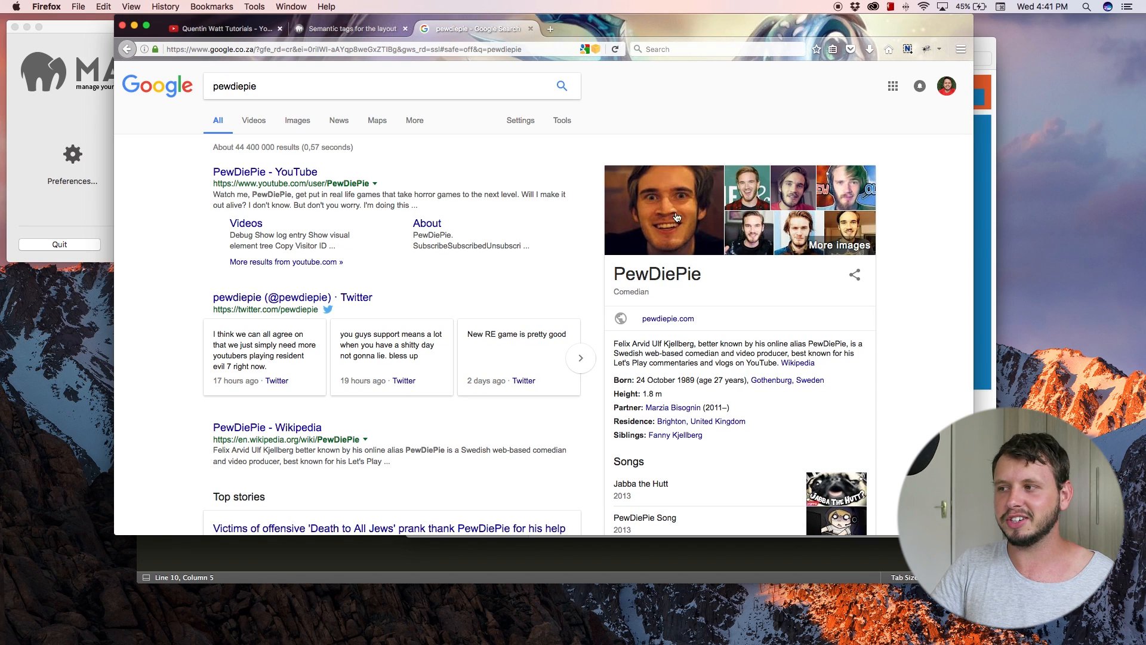
pyautogui.moveTo(666, 200)
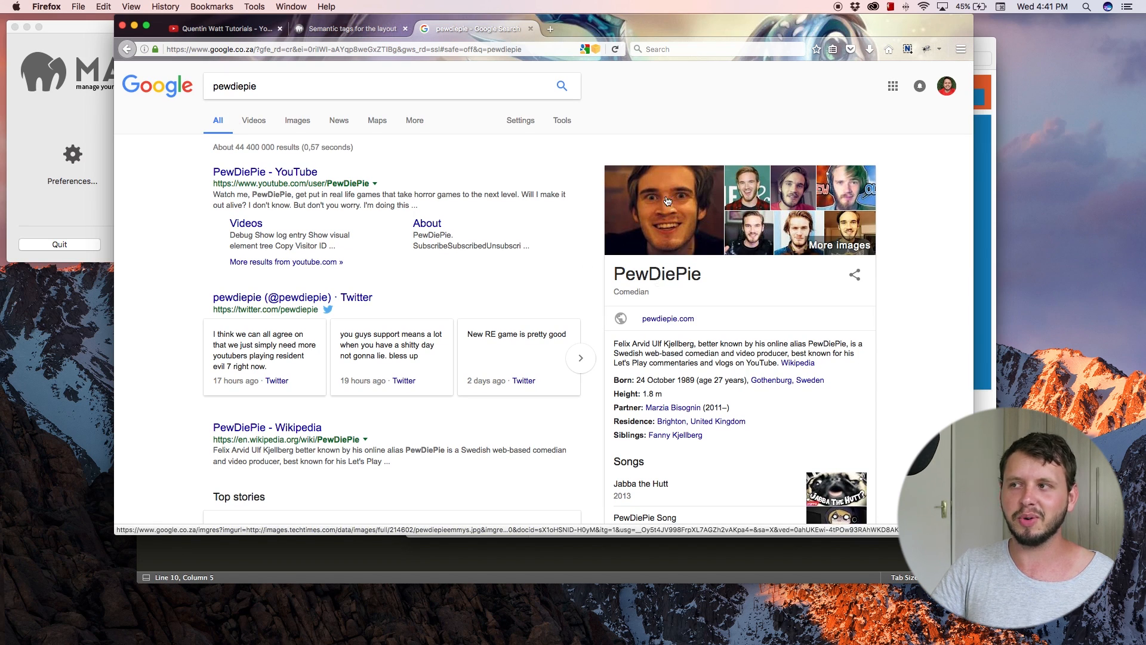
pyautogui.click(223, 29)
pyautogui.write('<header></header>')
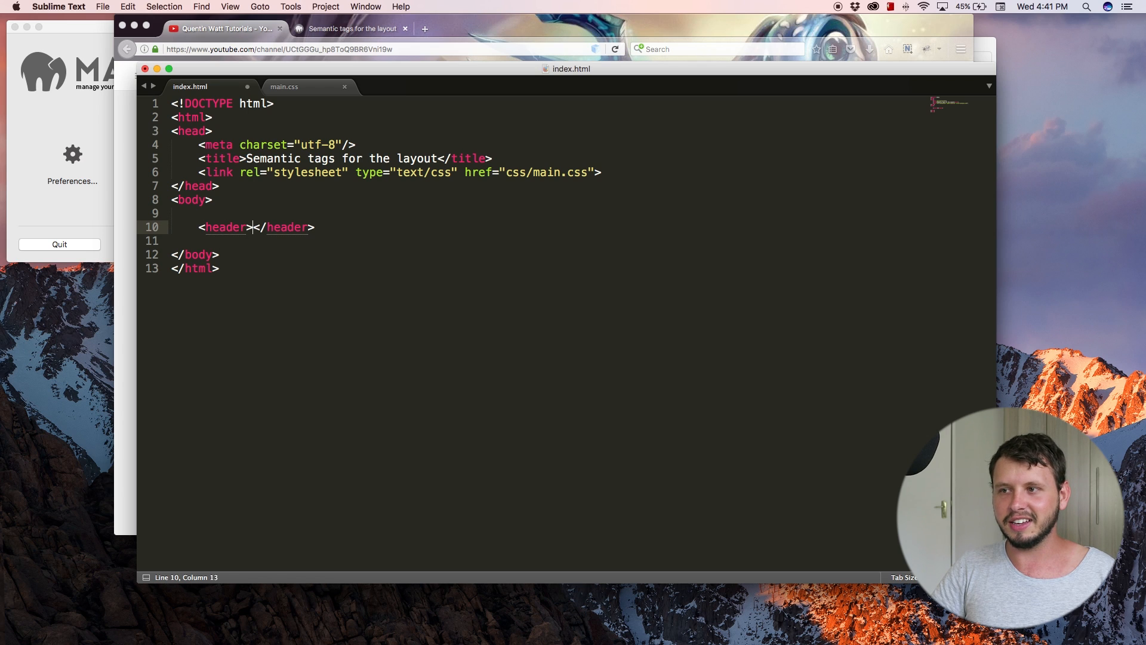
# - Add a nav element inside the header in the body
pyautogui.press('enter')
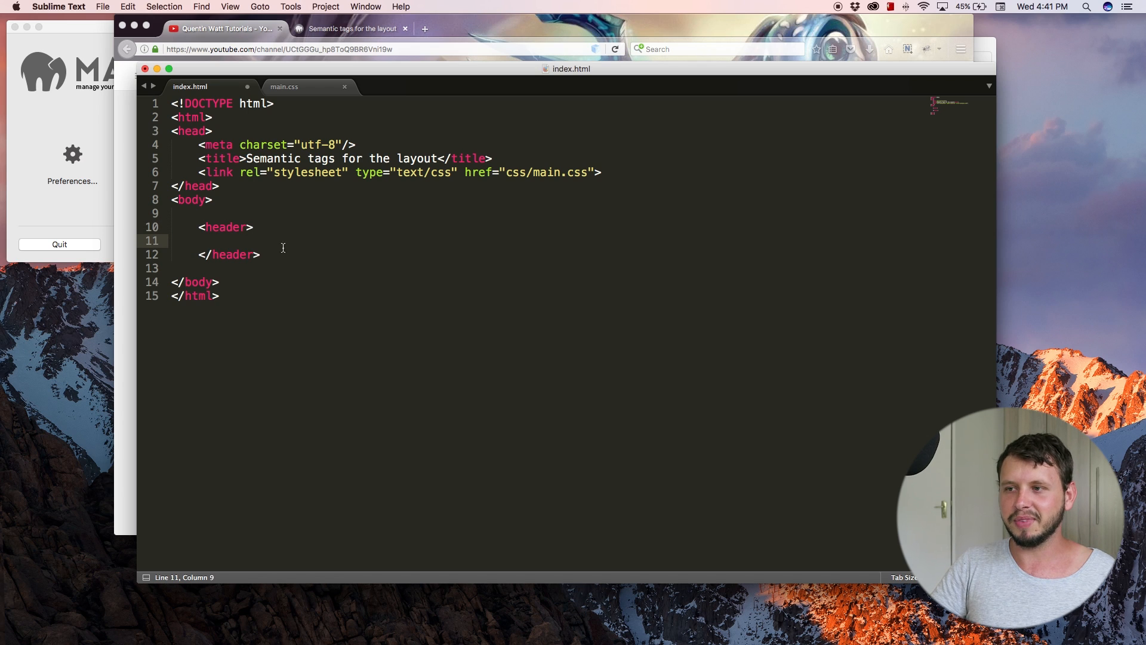
pyautogui.press('enter')
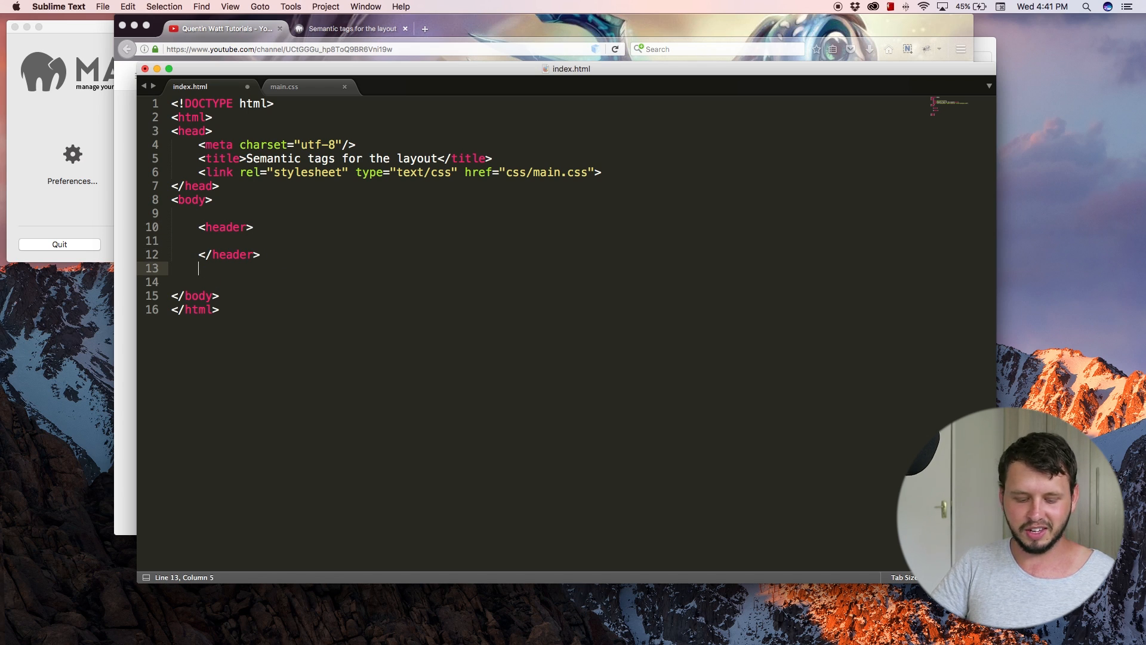
pyautogui.write('<na')
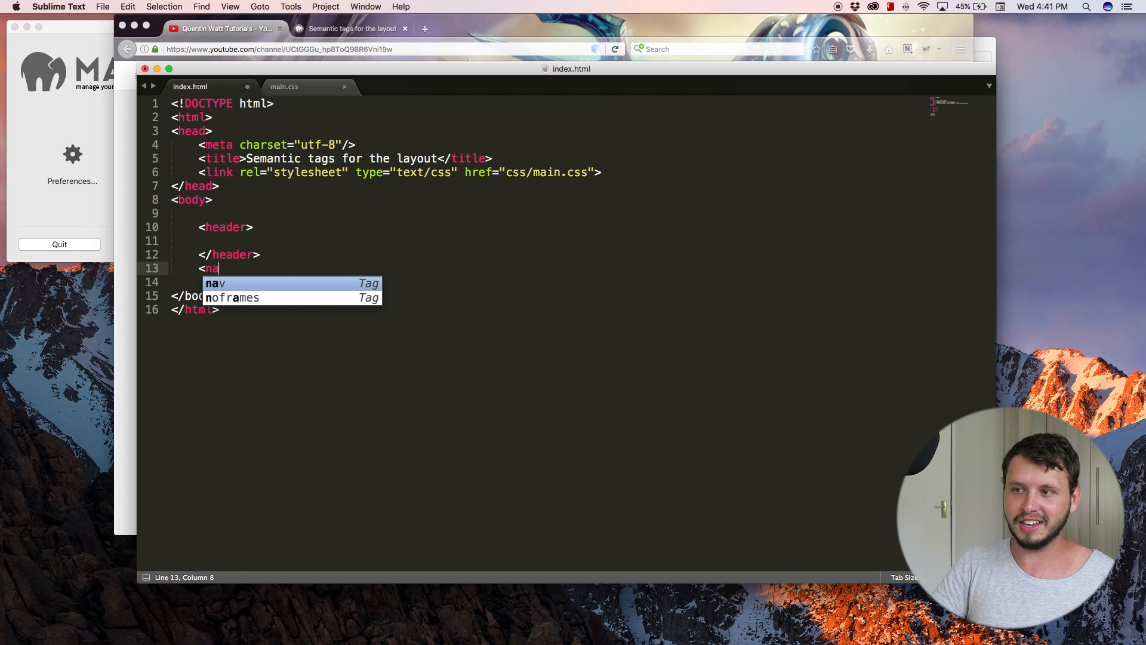
pyautogui.press('Tab')
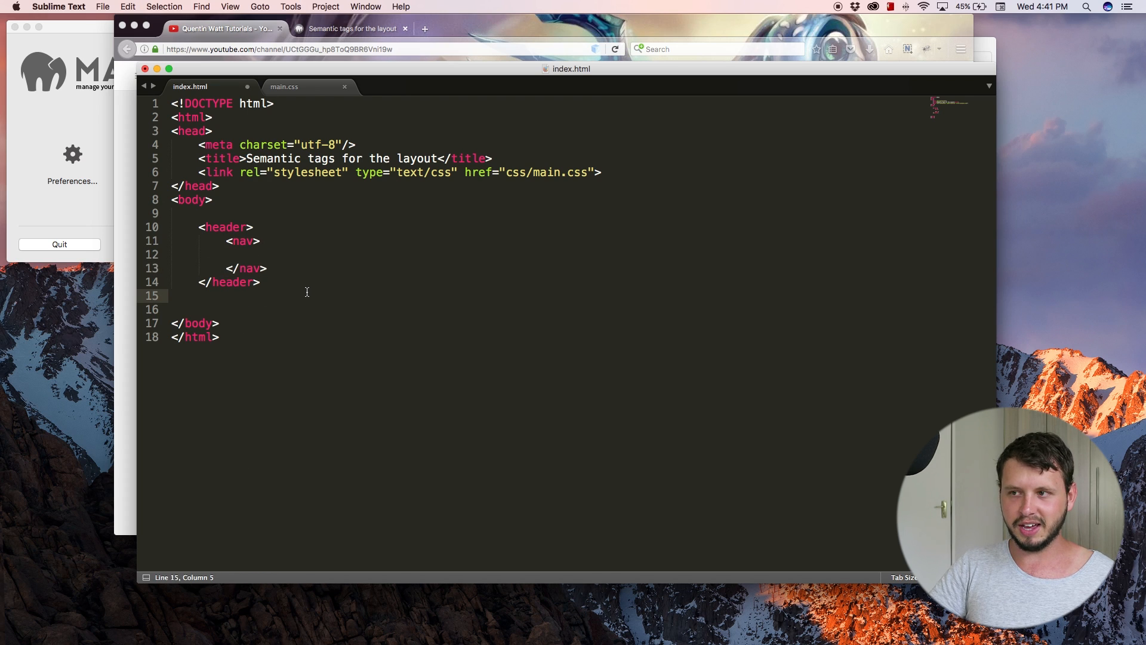
# - Add section with article, aside and footer, save, and select the body's layout tags
pyautogui.write('<aside>')
pyautogui.write('<section></section>')
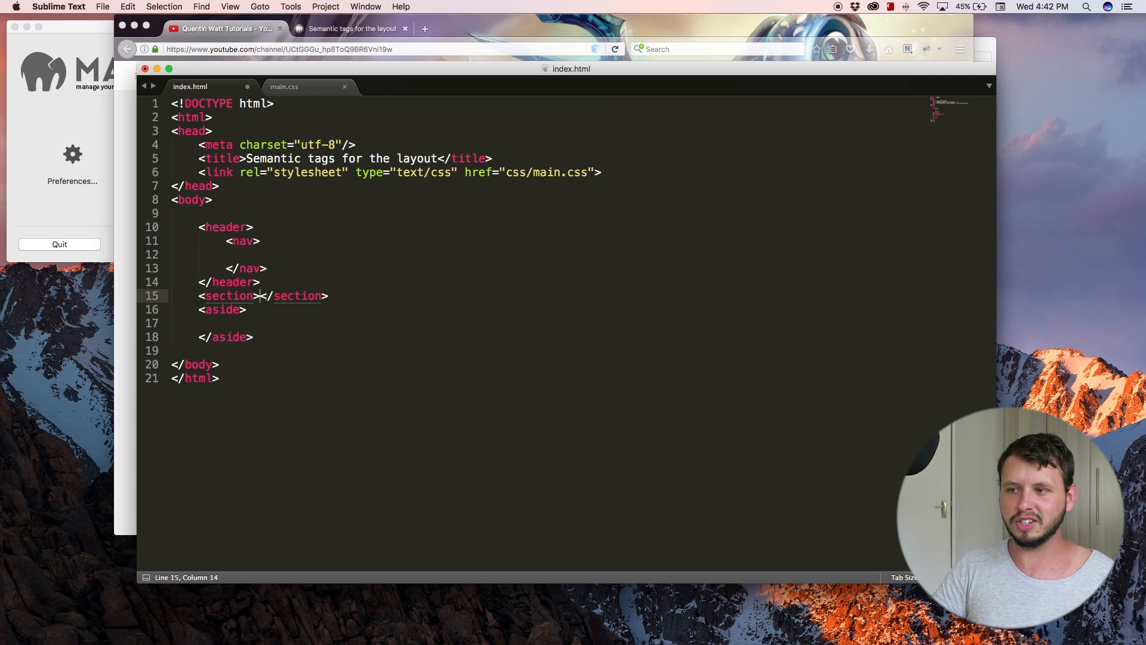
pyautogui.press('Return')
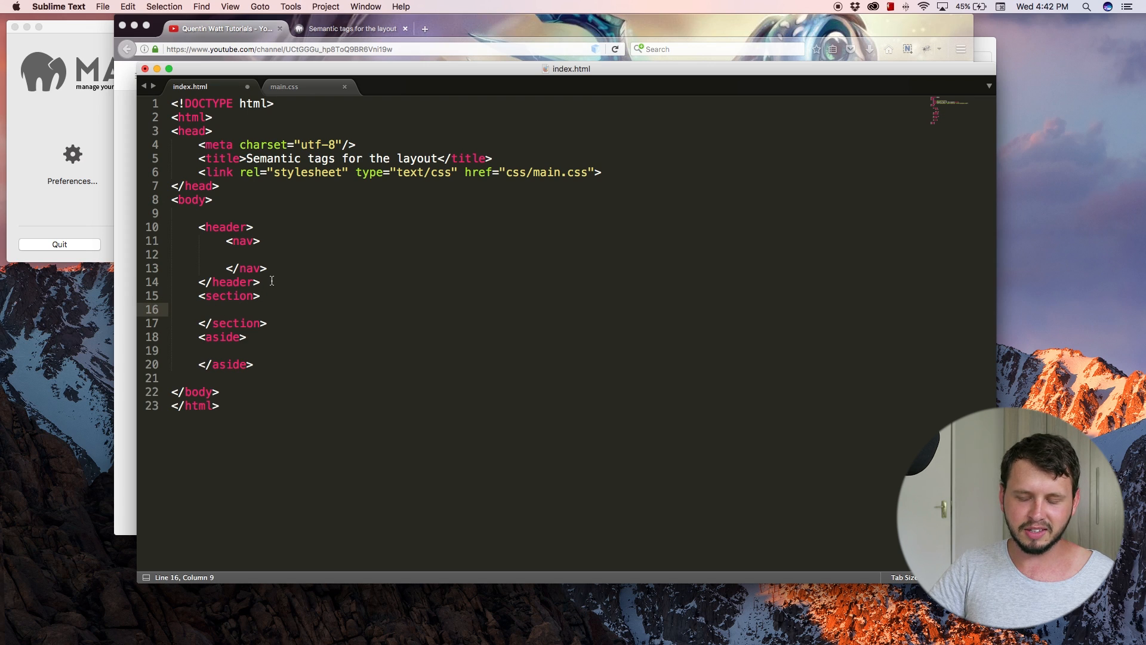
pyautogui.write('<at')
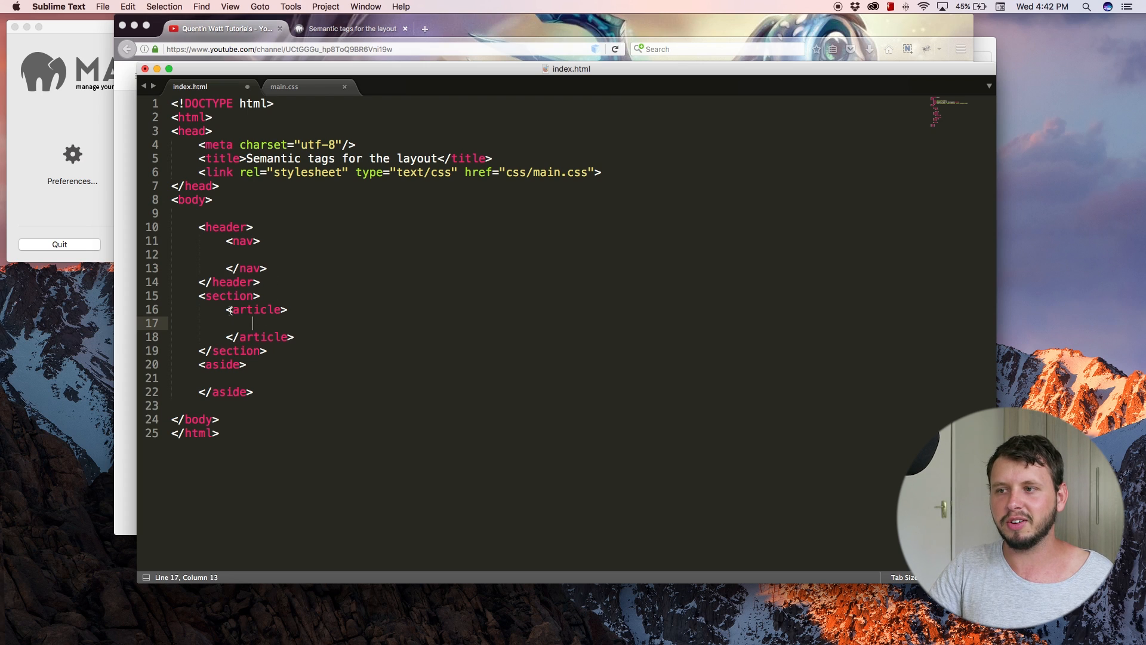
pyautogui.click(254, 391)
pyautogui.write('<footer>')
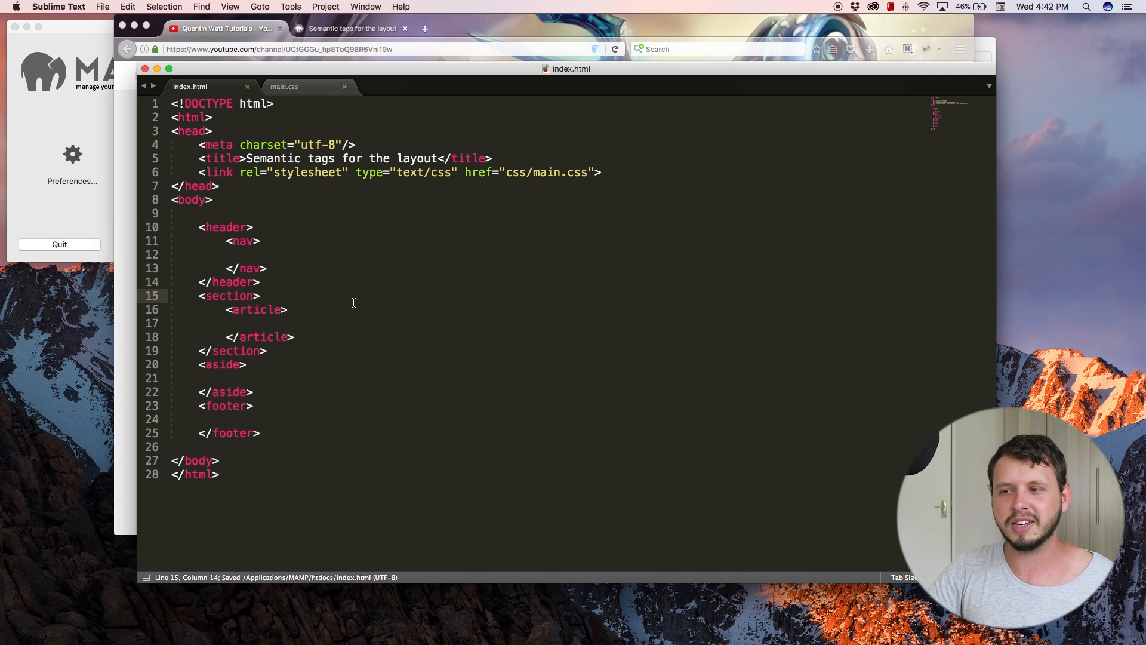
pyautogui.moveTo(199, 227); pyautogui.dragTo(259, 432)
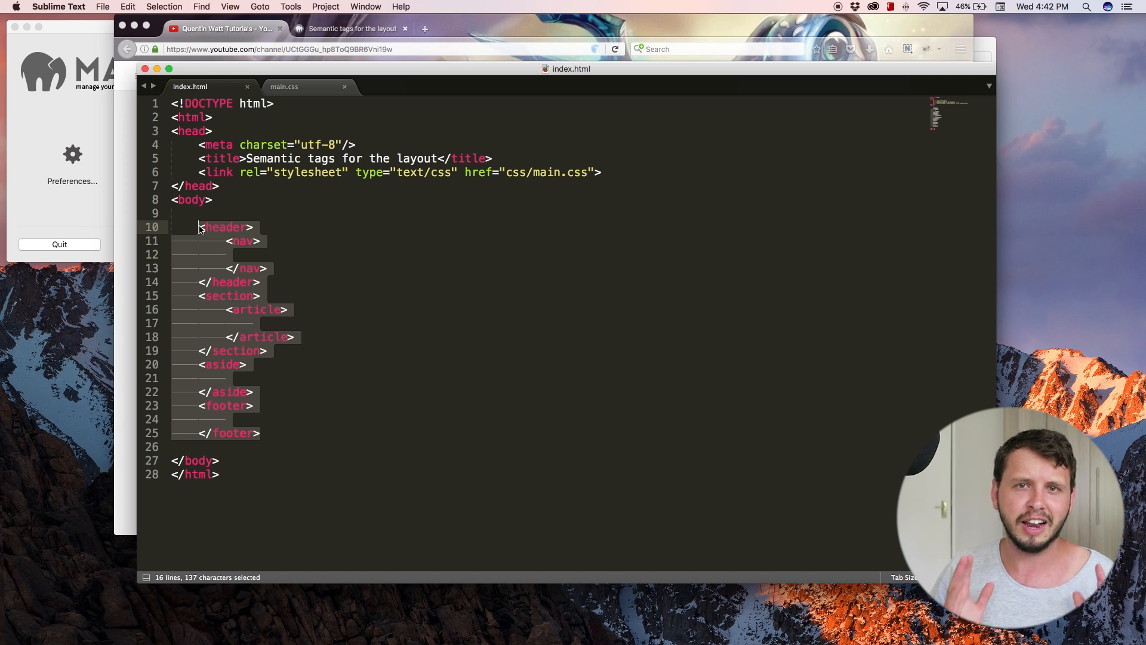
# - Bring the layouts.jpg semantic layout diagram back into view
pyautogui.click(275, 432)
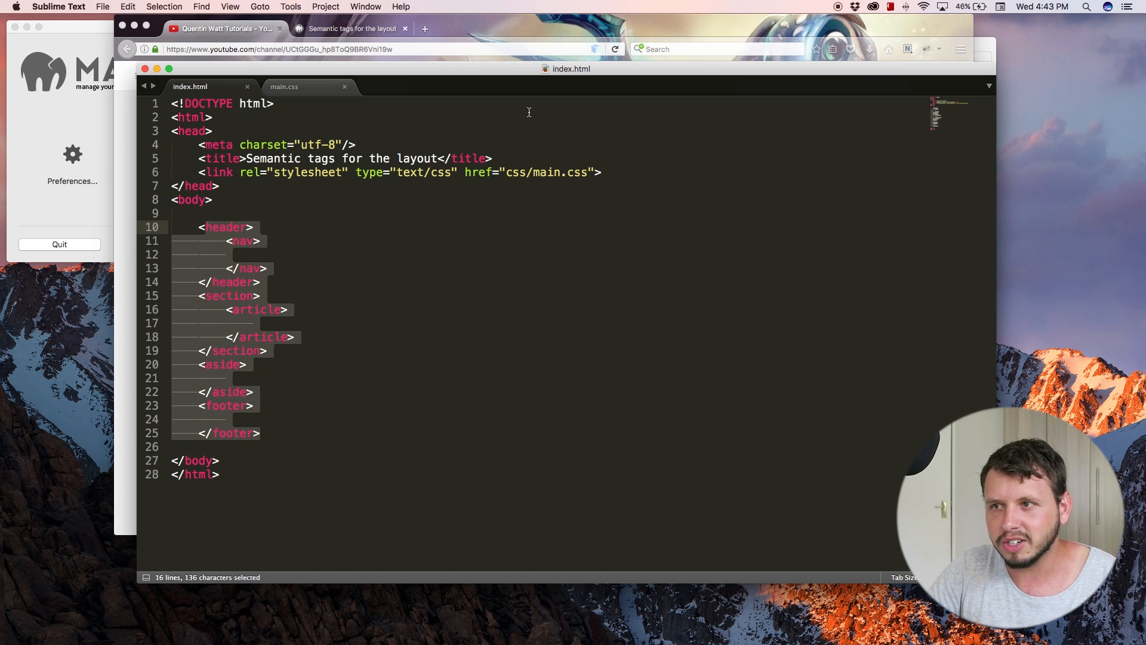
pyautogui.moveTo(736, 622)
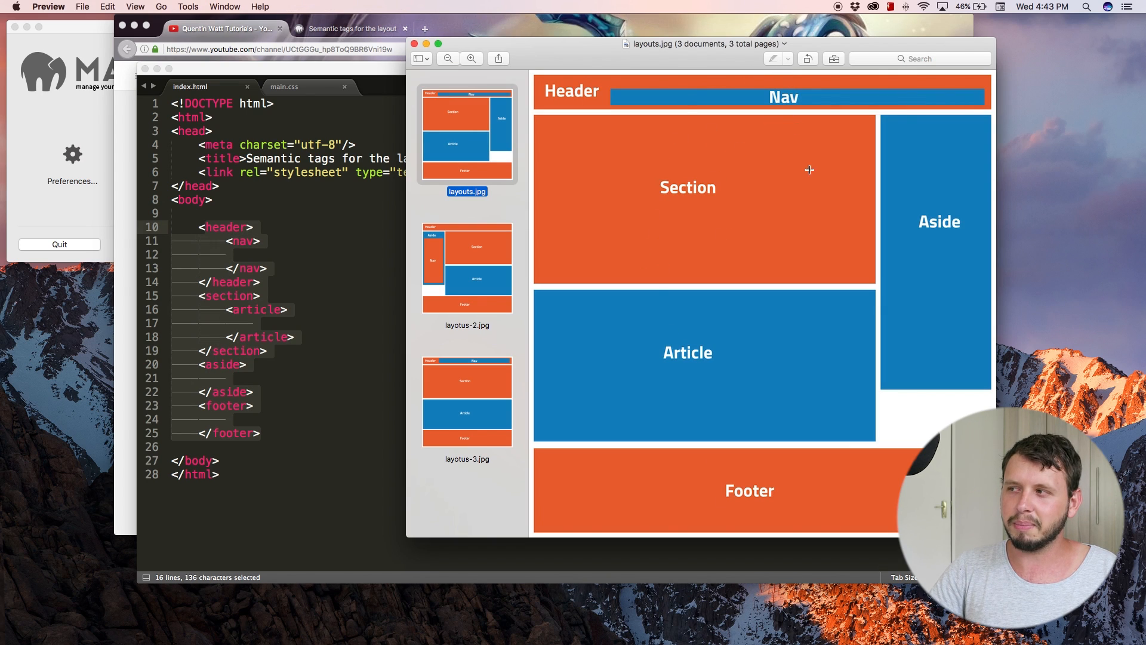
pyautogui.moveTo(715, 272)
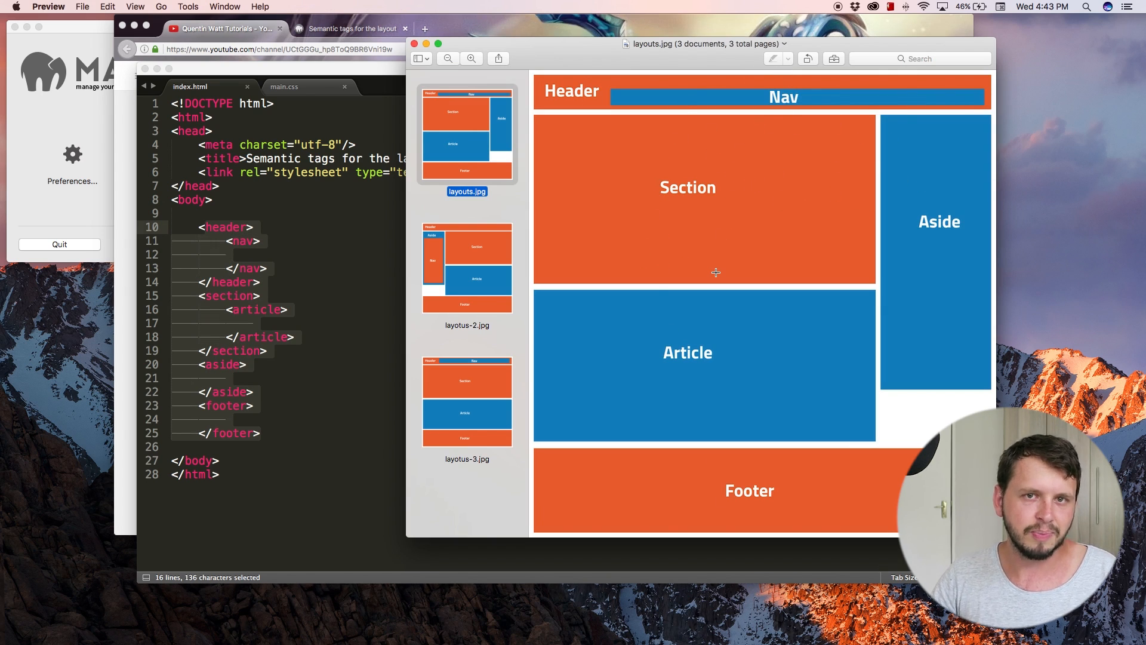